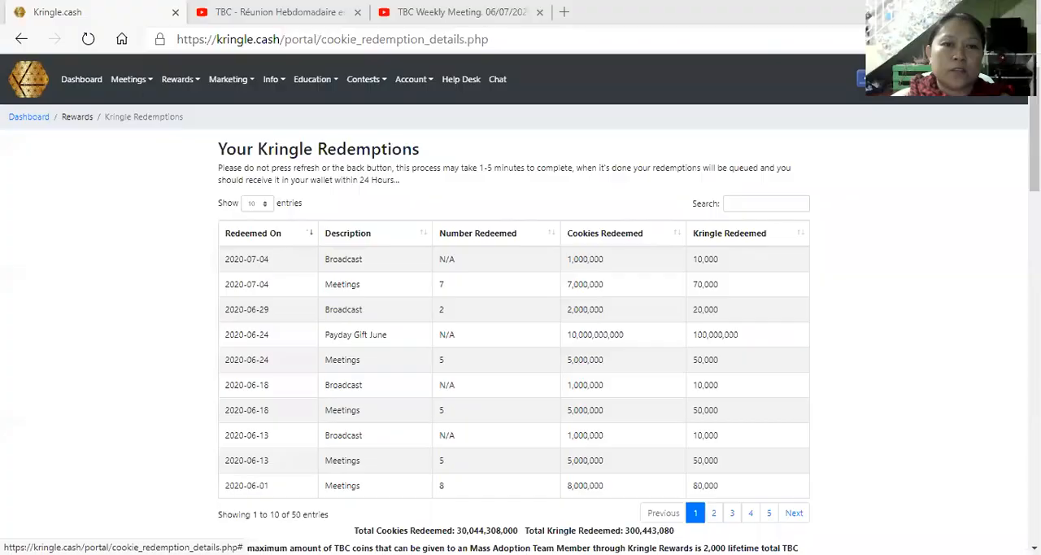
mouse_move(155, 176)
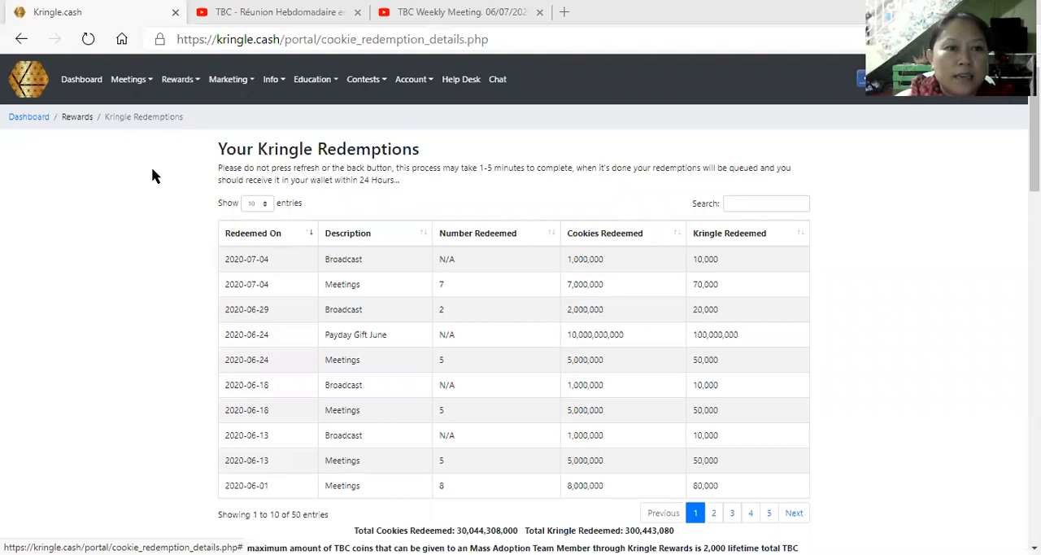
mouse_move(139, 120)
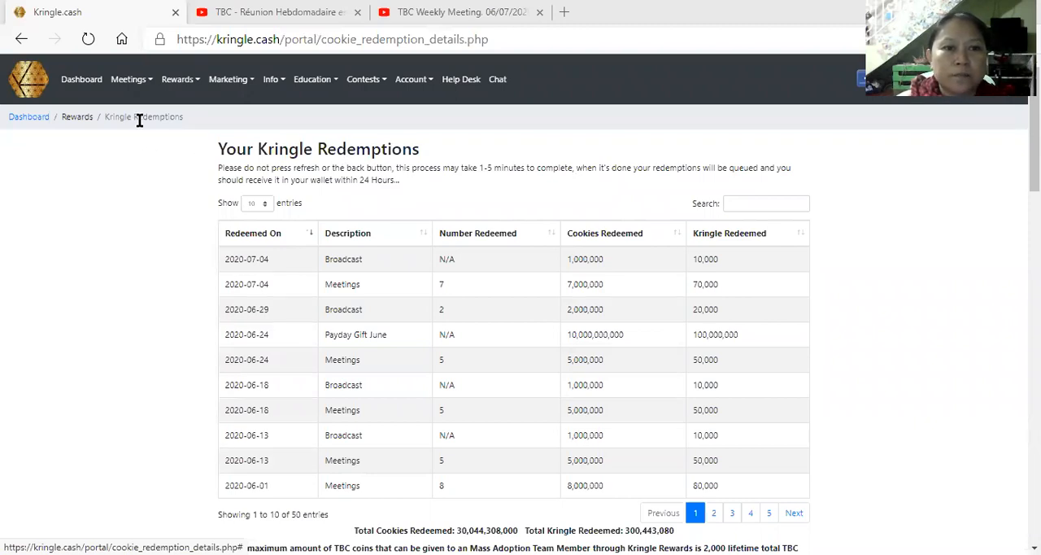
- Page through the rewards redemptions to the oldest entries 41–50, then back to the newest
left_click(177, 78)
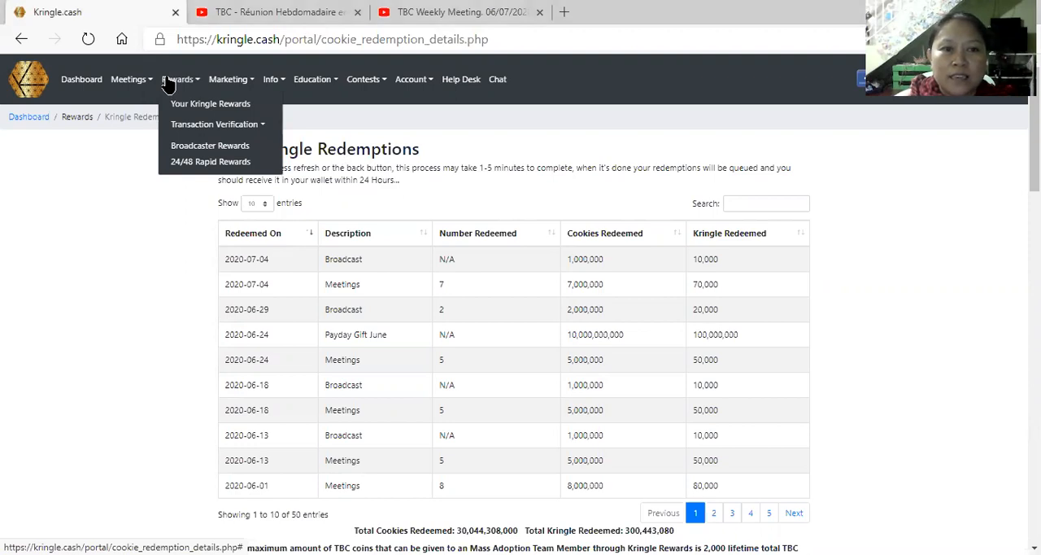
mouse_move(193, 110)
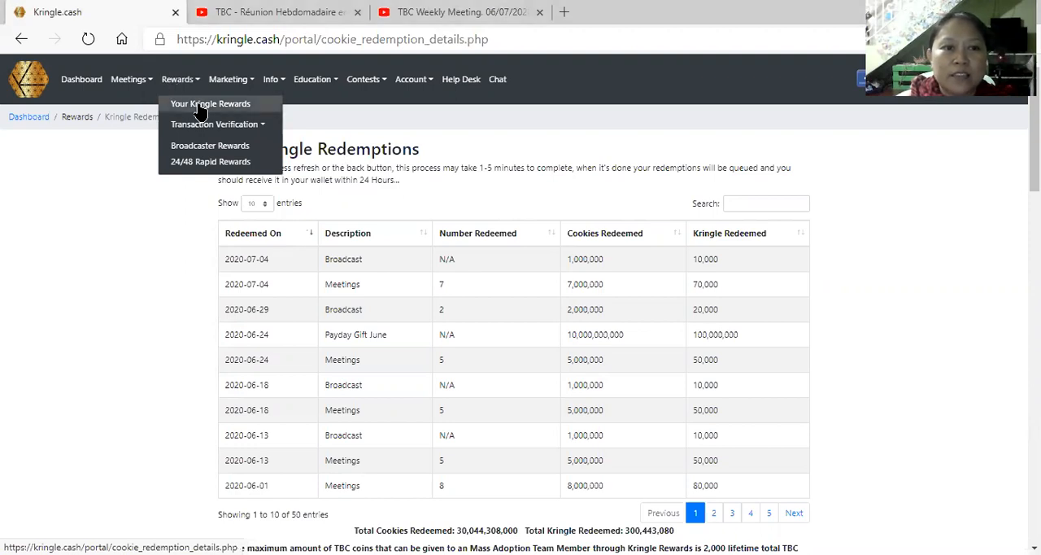
mouse_move(238, 108)
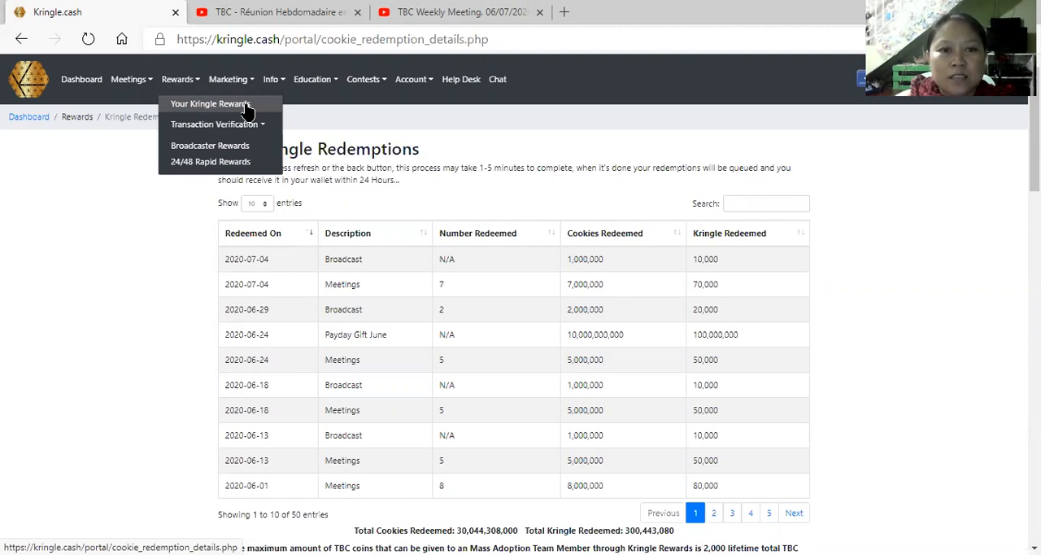
scroll("down", 3)
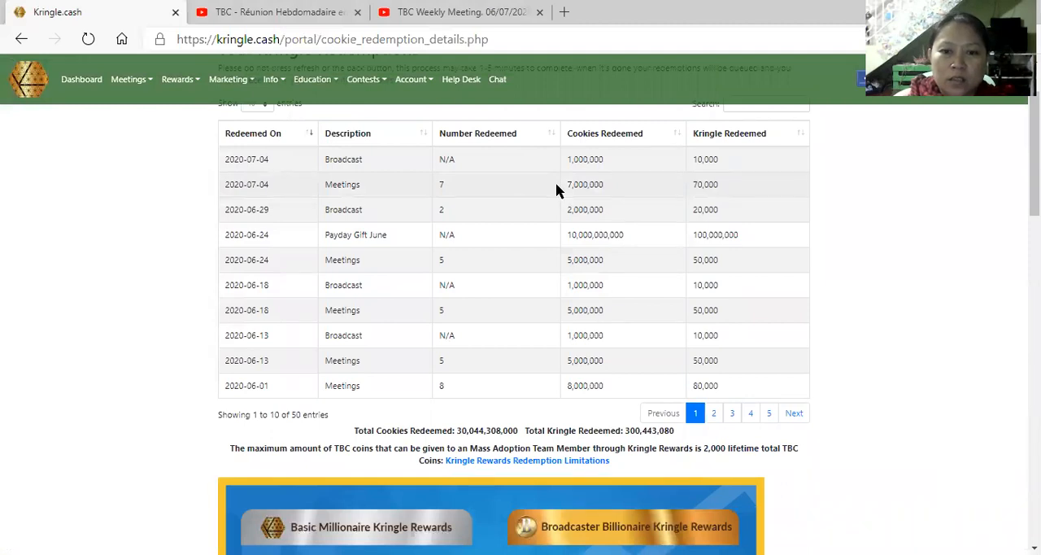
mouse_move(769, 413)
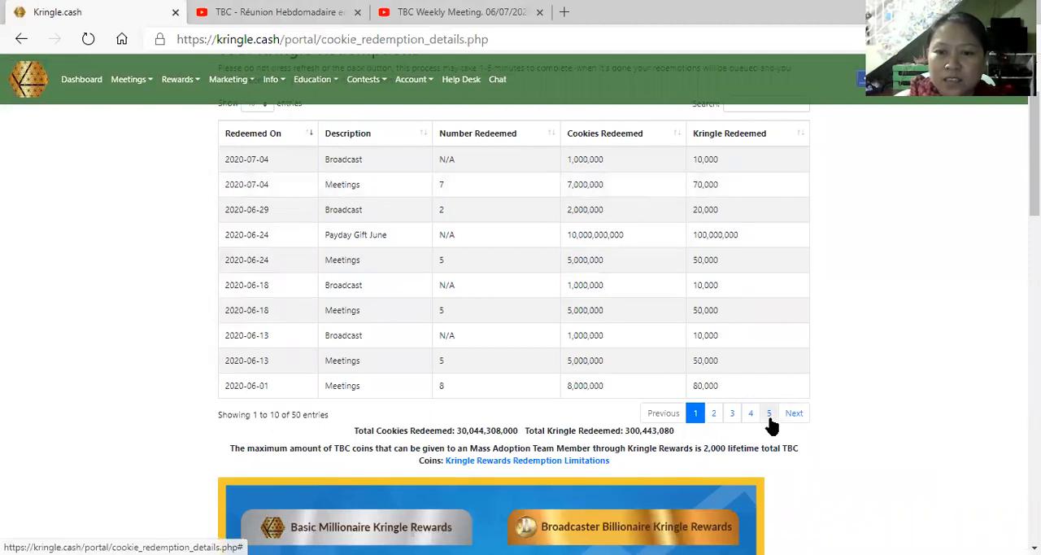
left_click(769, 413)
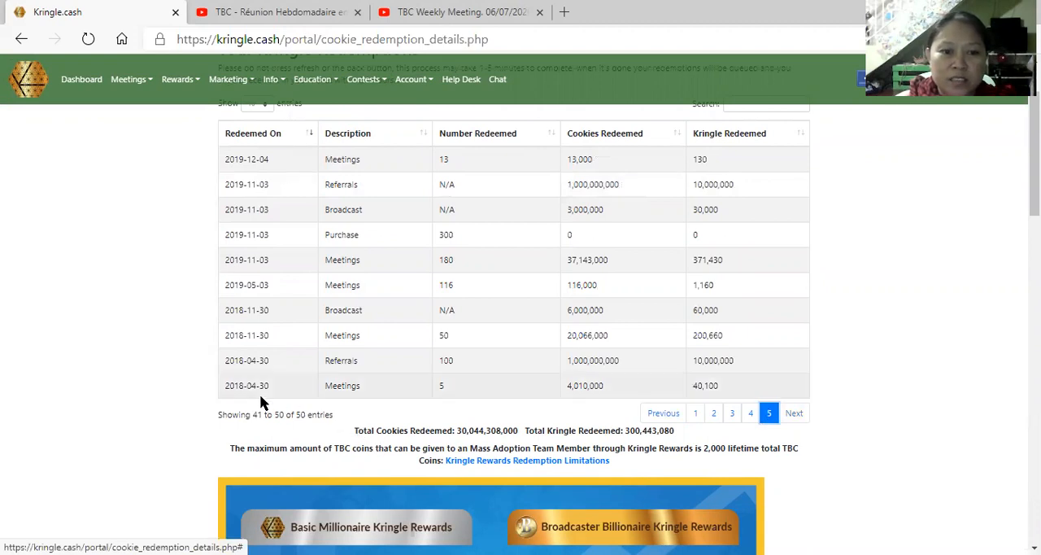
mouse_move(251, 398)
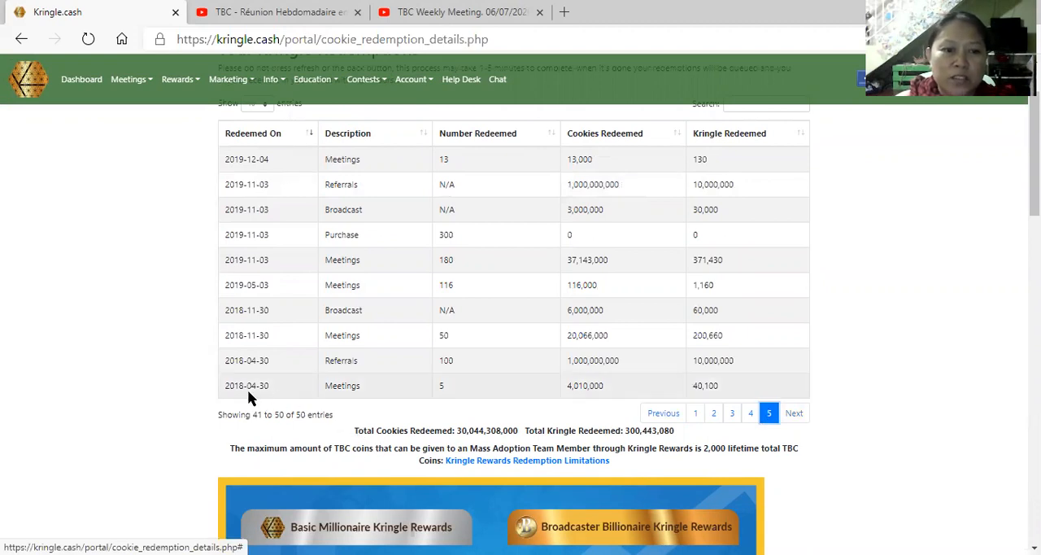
mouse_move(588, 423)
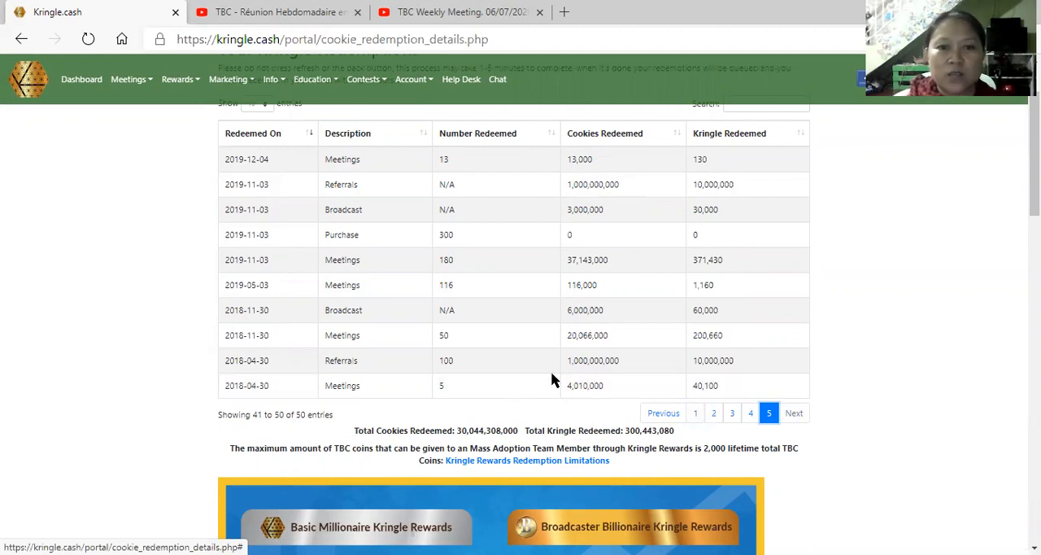
mouse_move(696, 420)
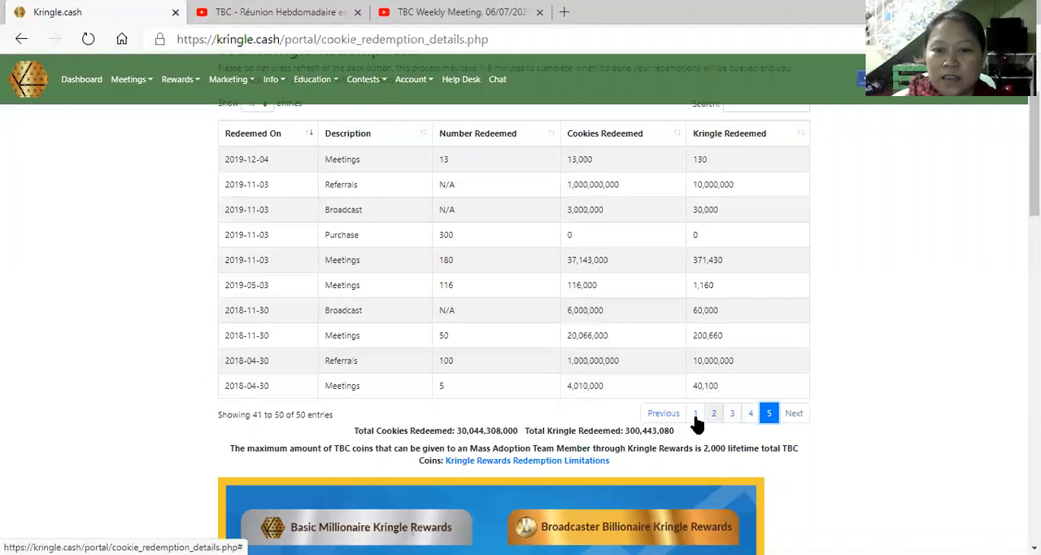
left_click(695, 413)
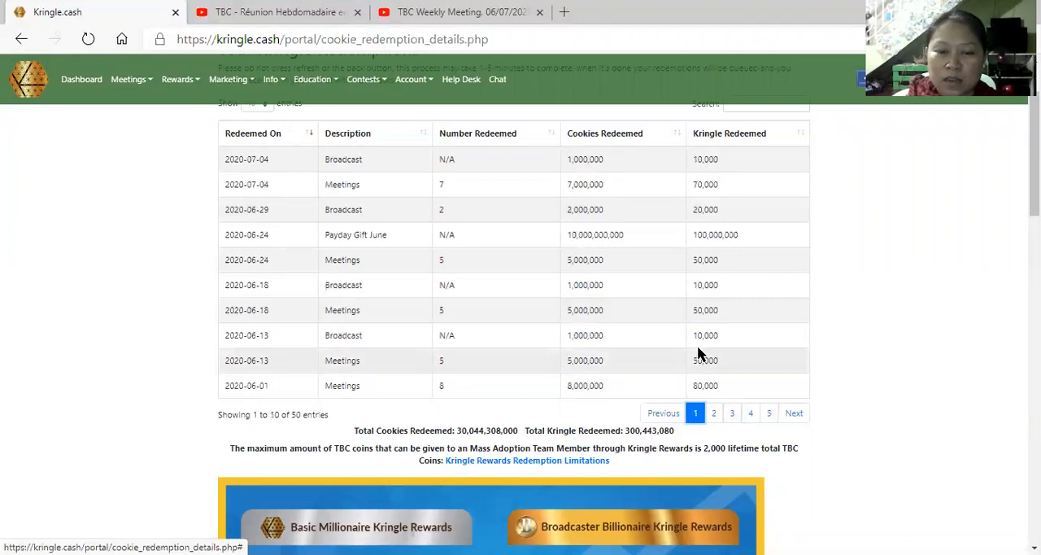
scroll("down", 3)
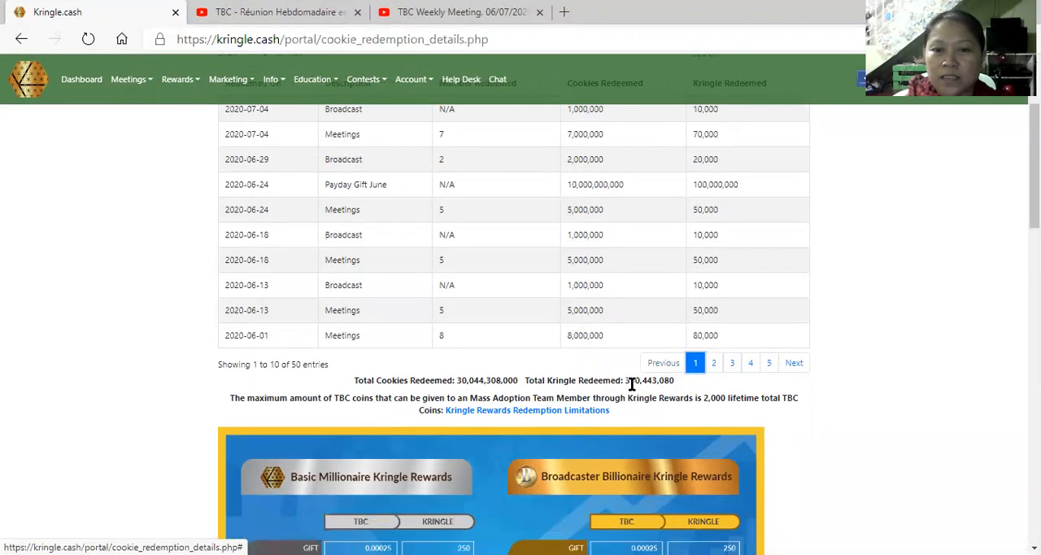
mouse_move(711, 366)
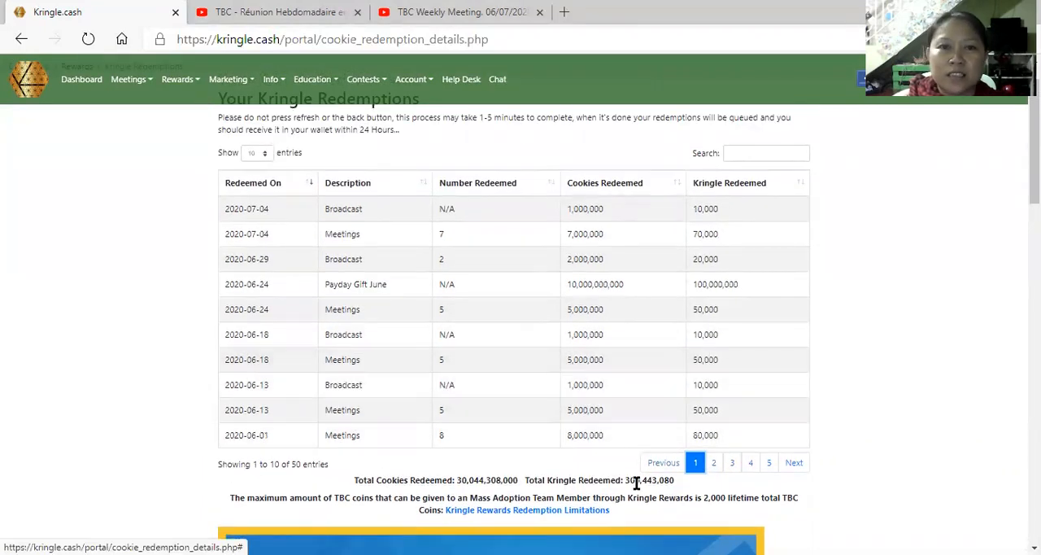
mouse_move(641, 476)
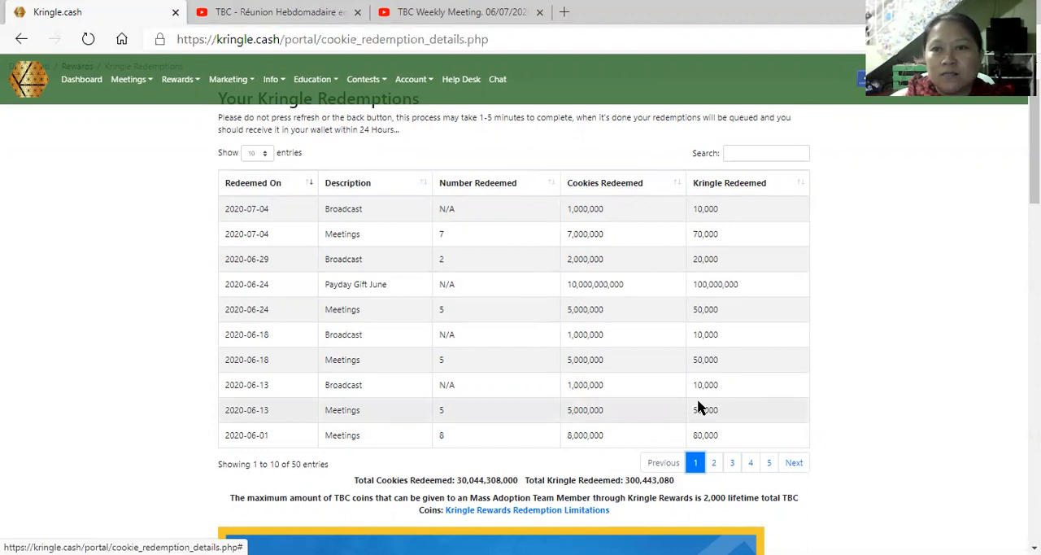
mouse_move(693, 429)
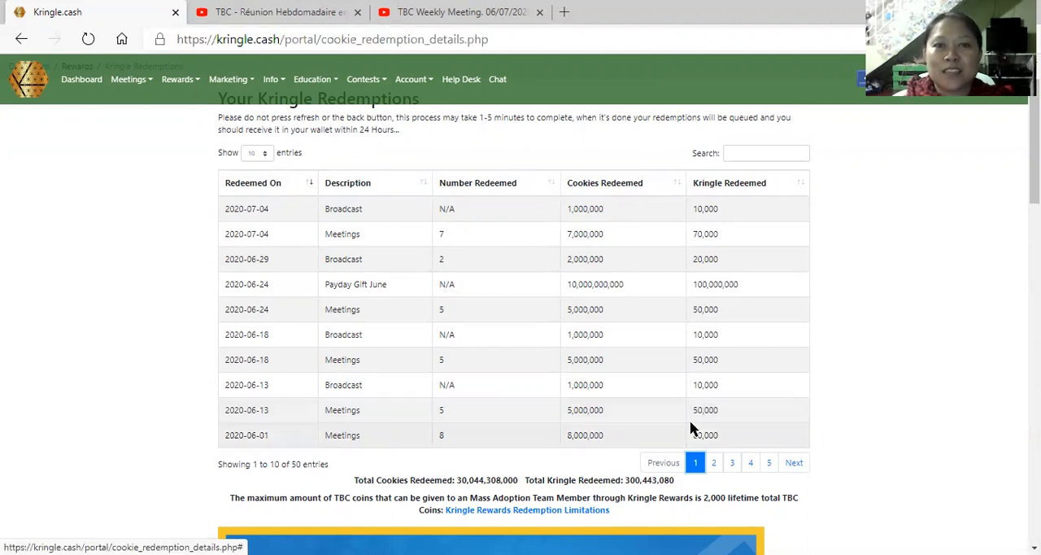
mouse_move(689, 392)
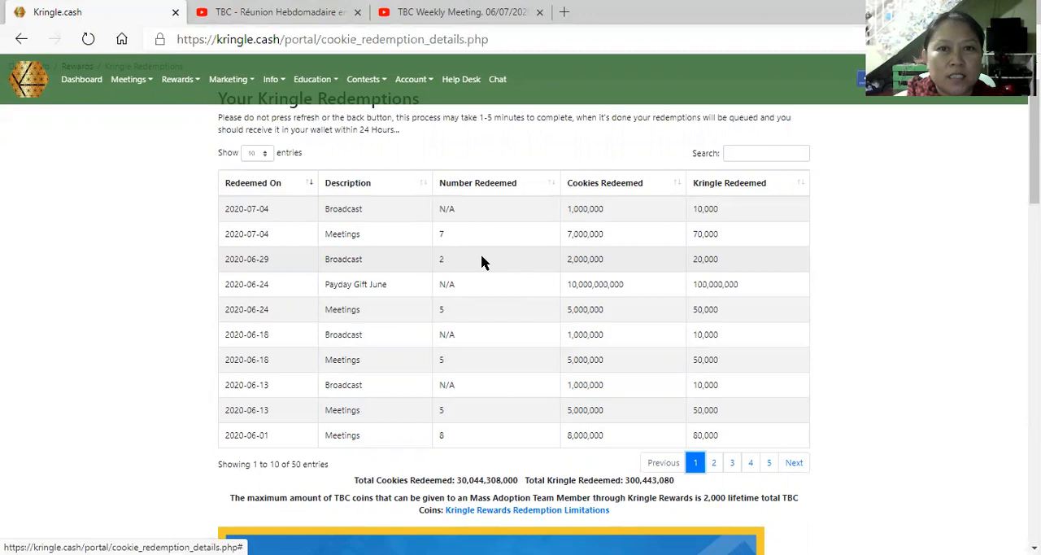
mouse_move(483, 237)
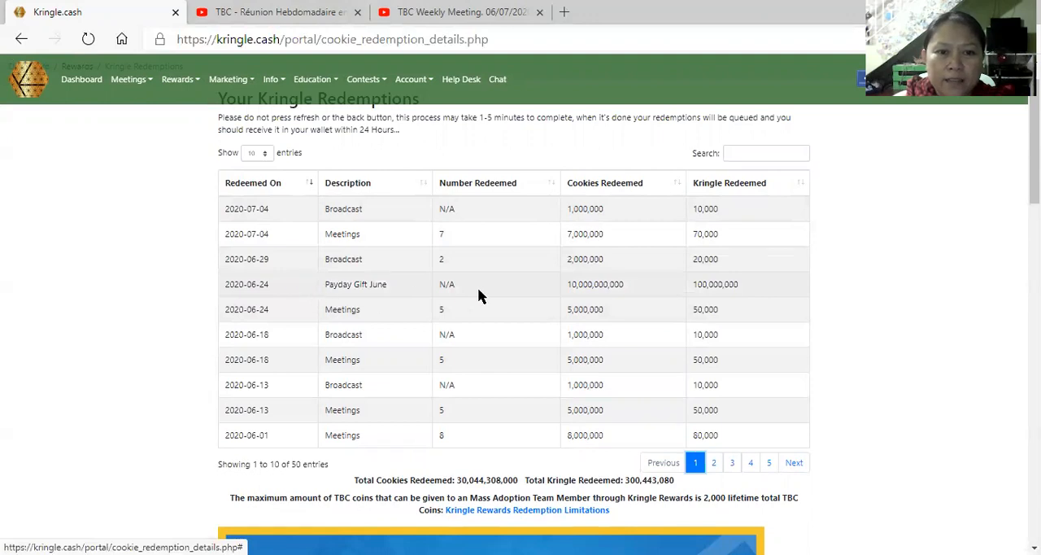
mouse_move(589, 288)
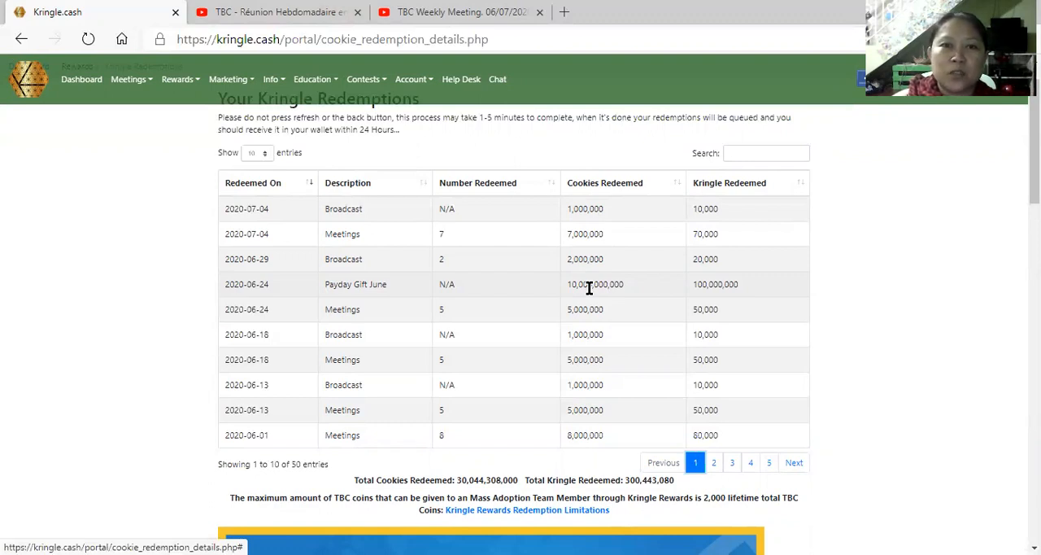
mouse_move(590, 298)
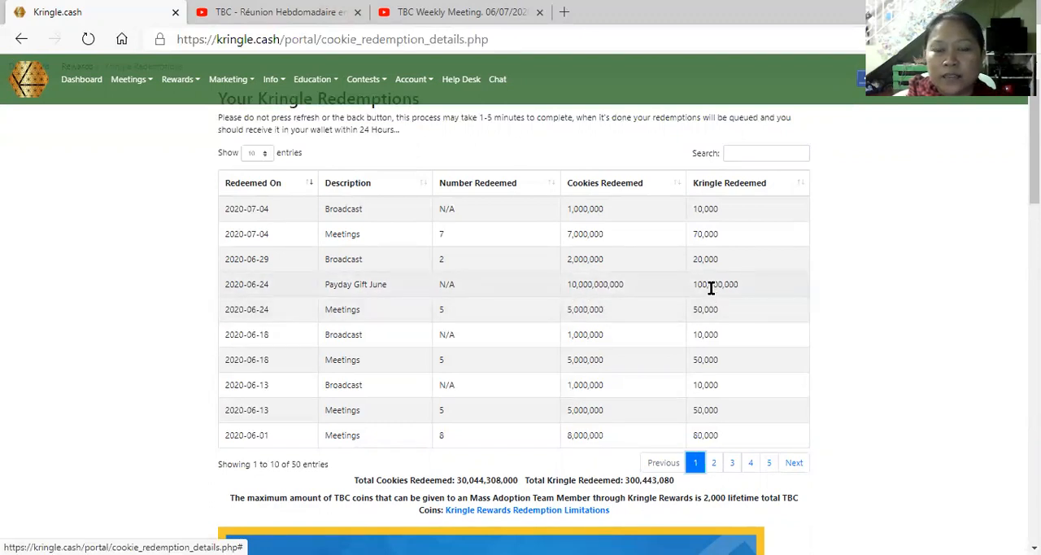
mouse_move(716, 297)
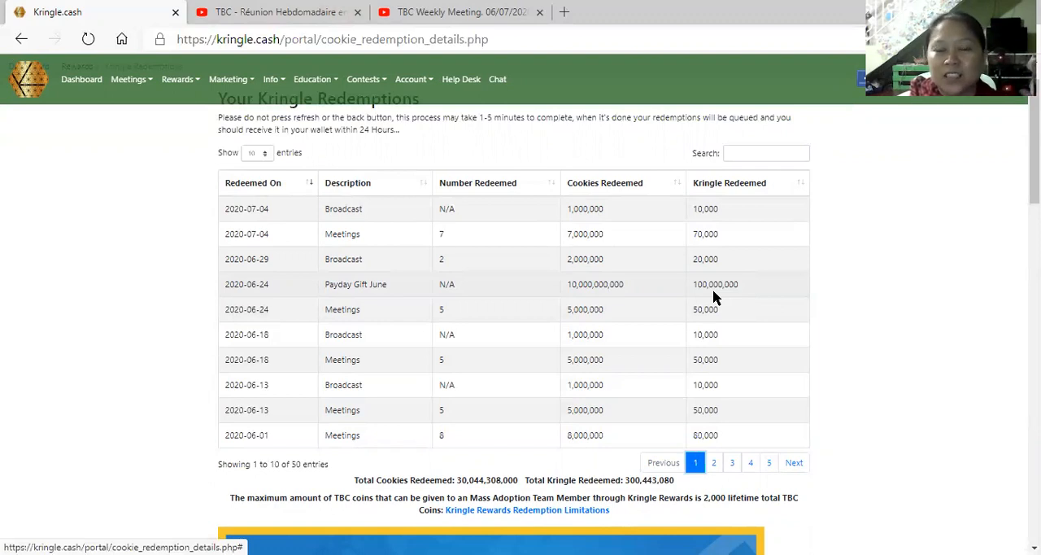
mouse_move(711, 301)
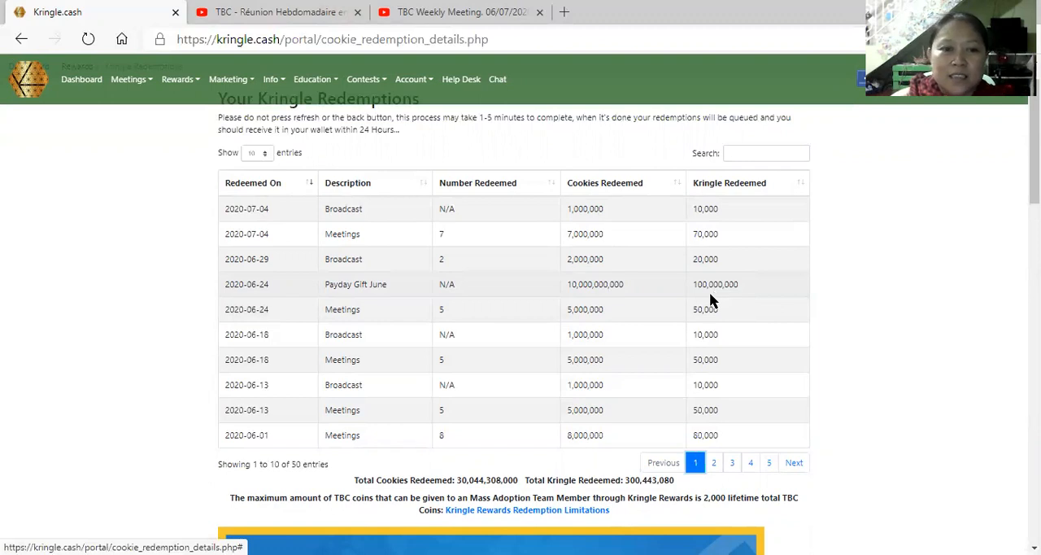
mouse_move(364, 298)
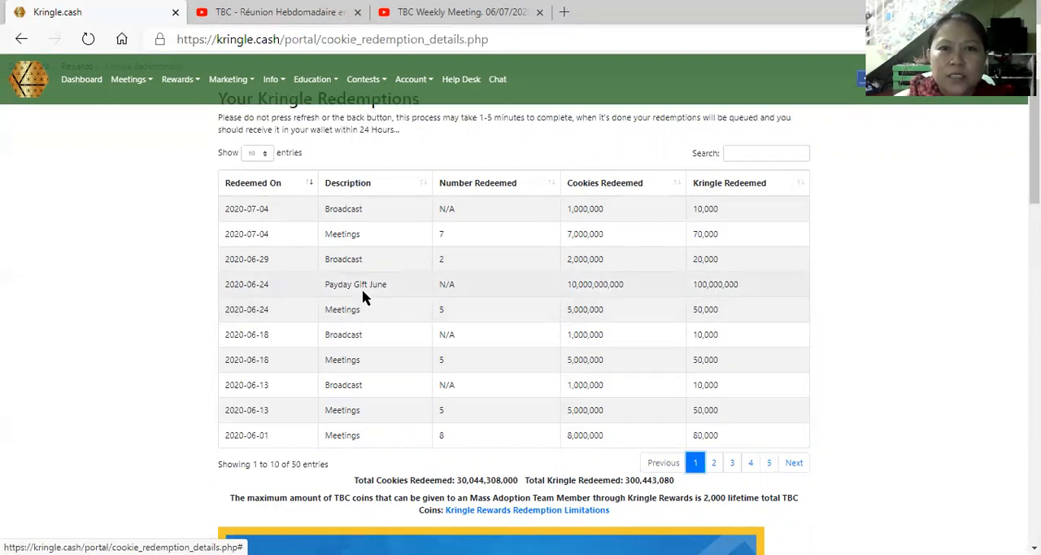
mouse_move(374, 284)
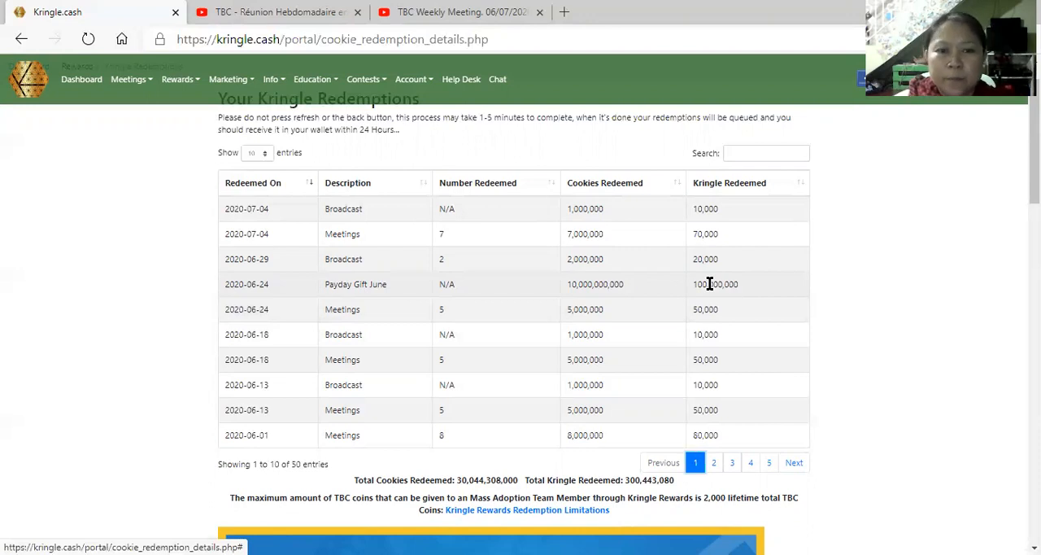
mouse_move(598, 251)
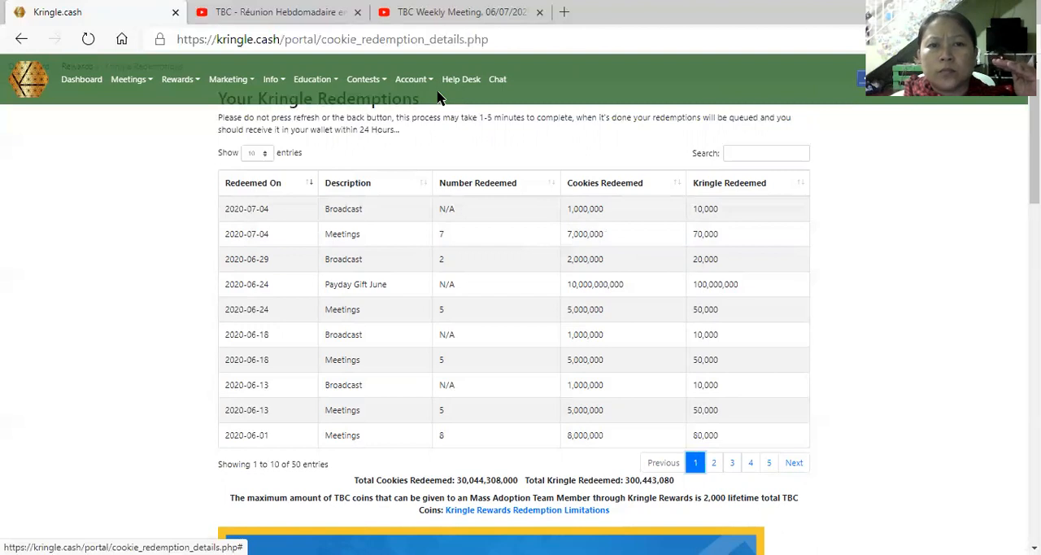
- Open the account profile page showing contact links, country and profile photo
left_click(412, 79)
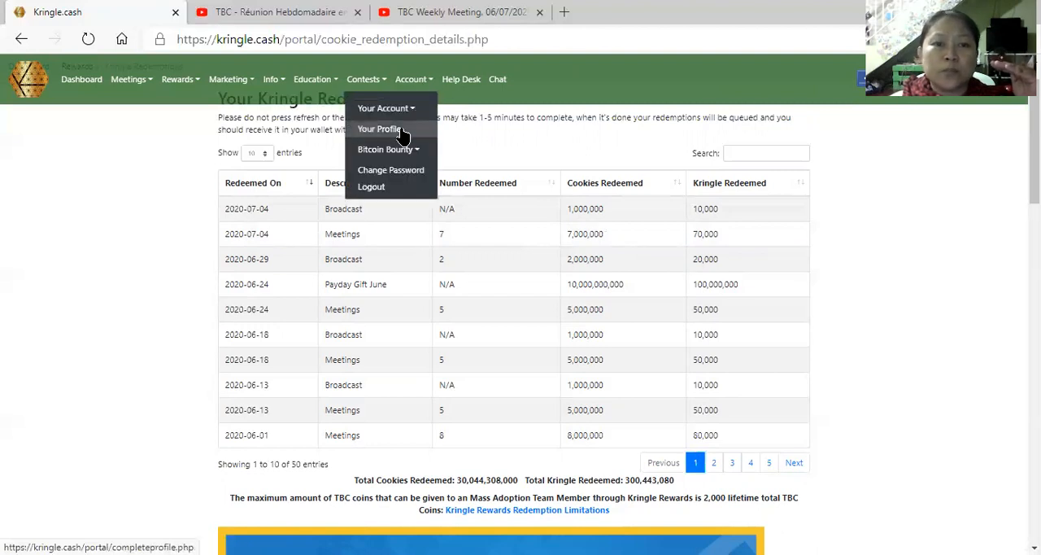
left_click(378, 128)
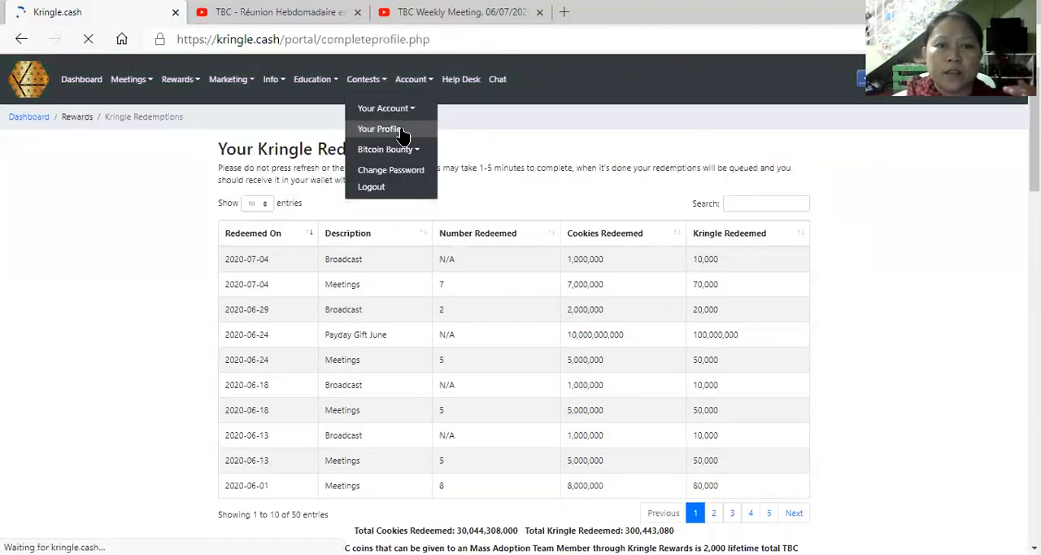
left_click(379, 128)
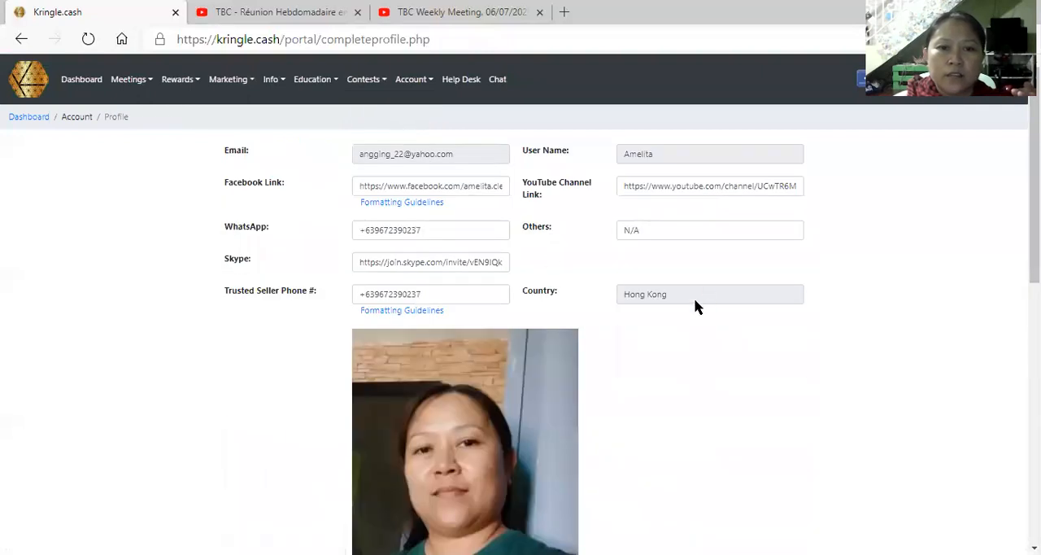
left_click(271, 79)
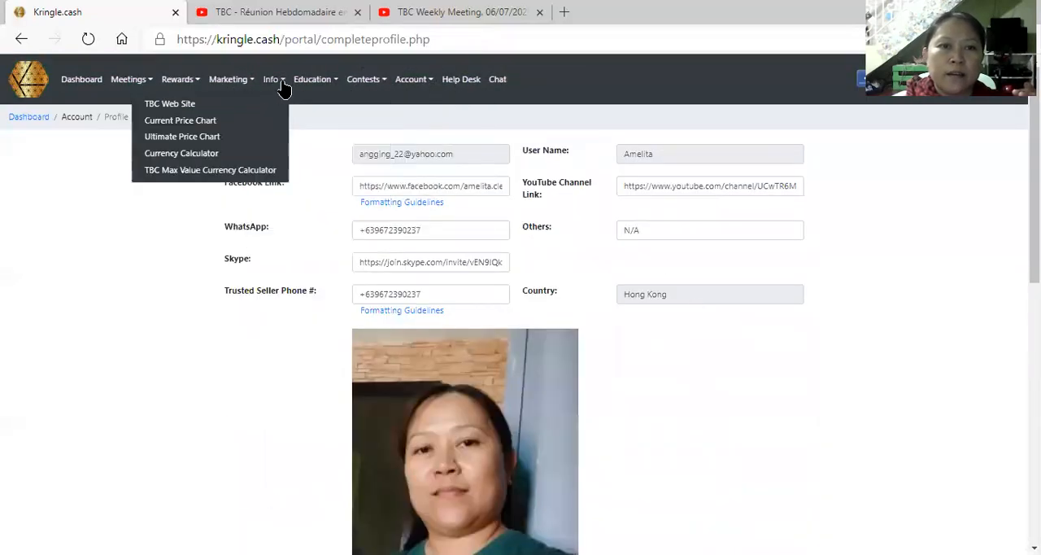
- Open the current TBC price chart plotting the rise from 2017 to 2020
left_click(180, 120)
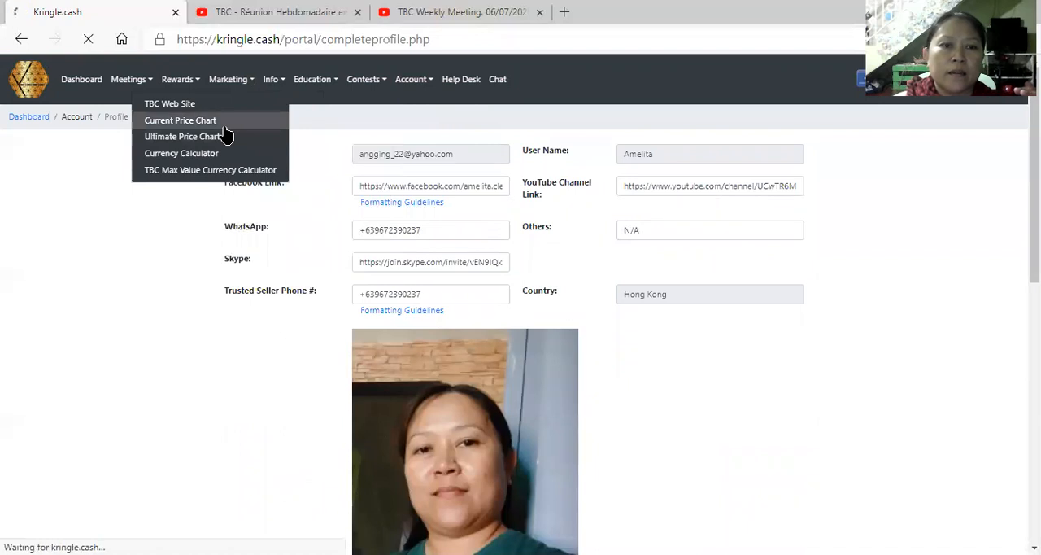
left_click(180, 121)
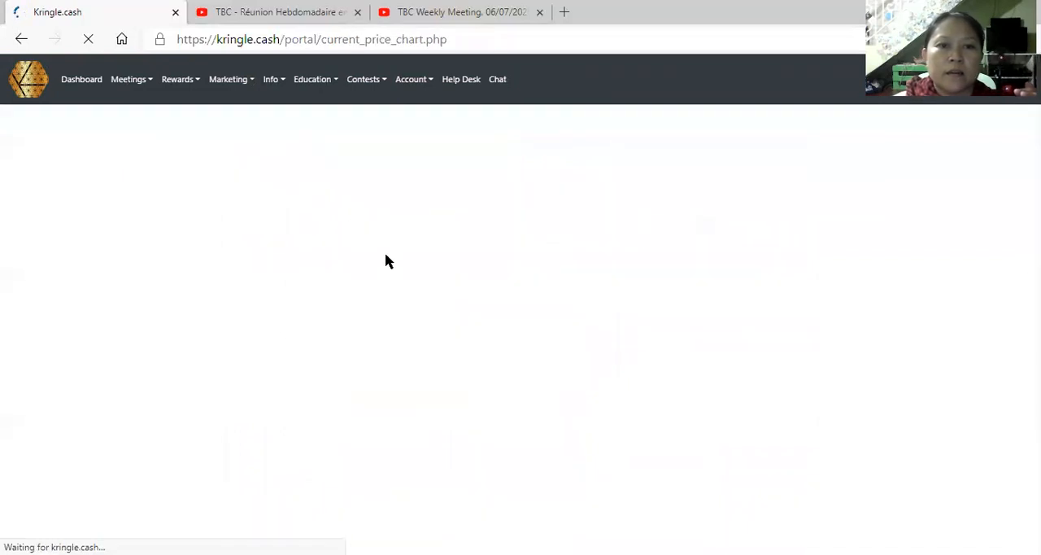
left_click(228, 79)
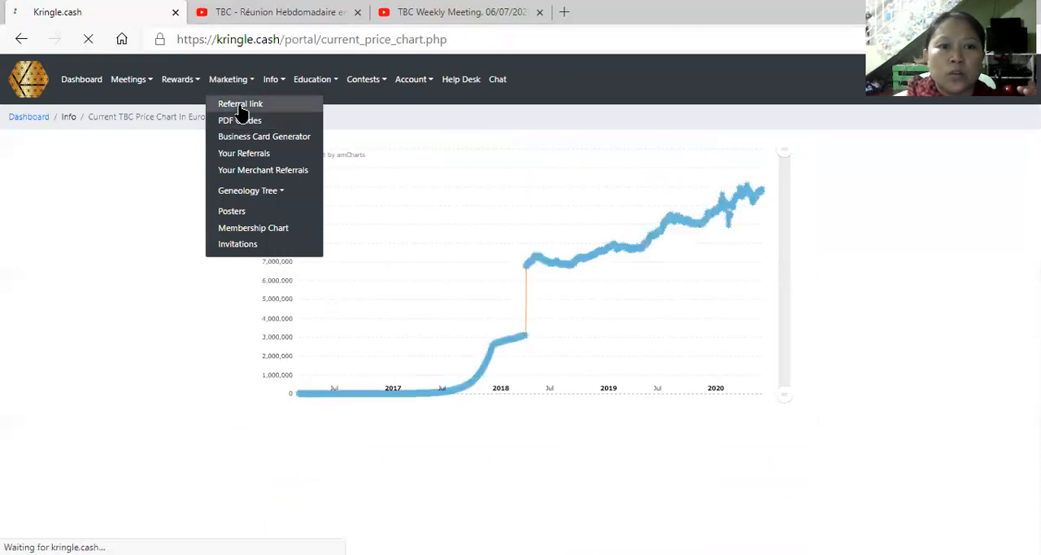
- Copy the personal link from the Marketing referral link page and open a blank tab
left_click(239, 103)
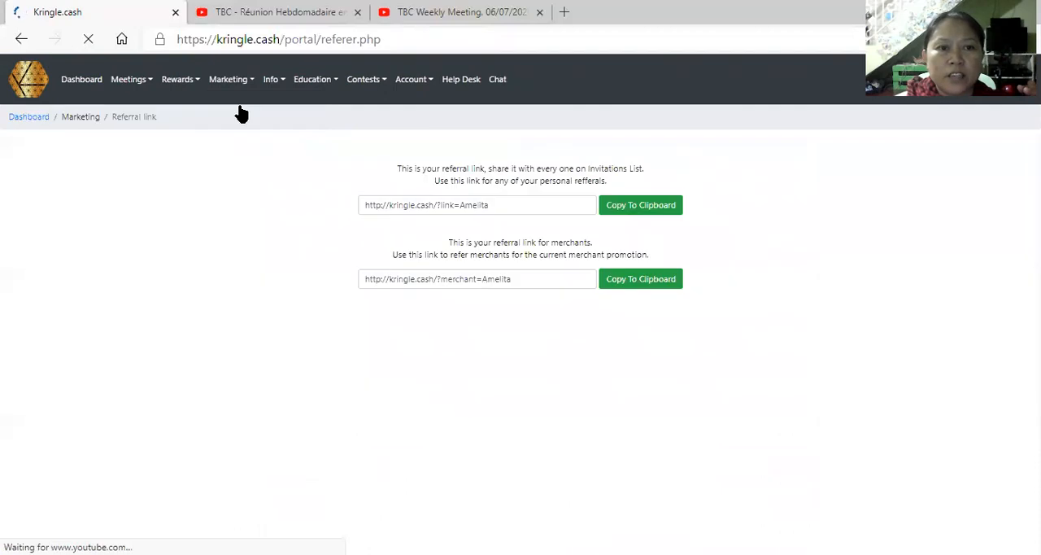
left_click(229, 79)
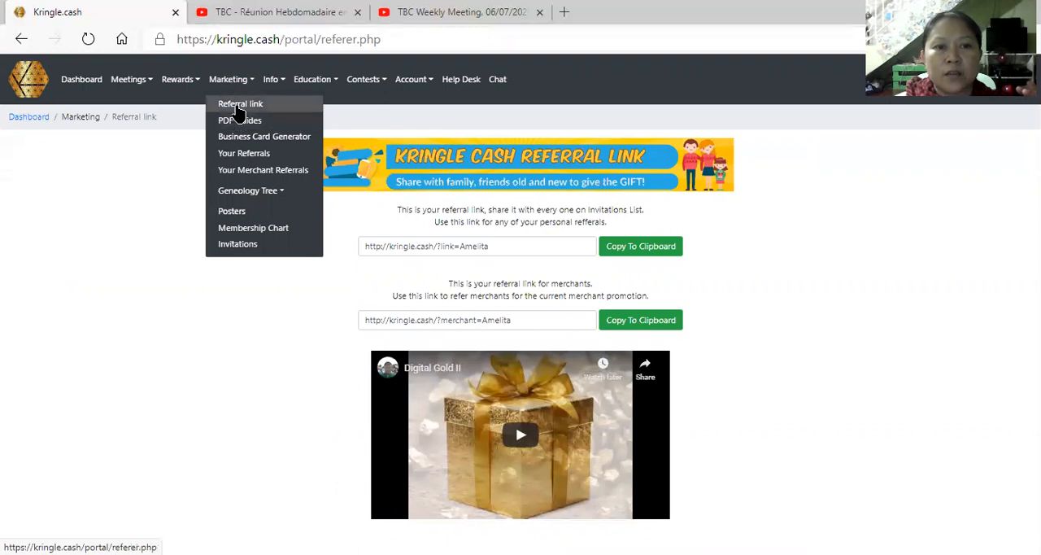
left_click(240, 103)
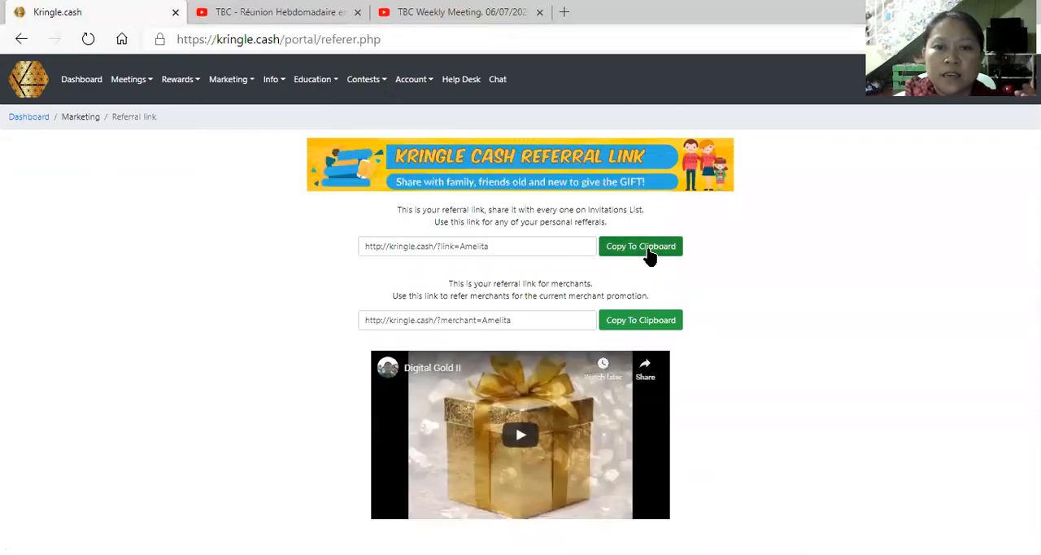
left_click(640, 246)
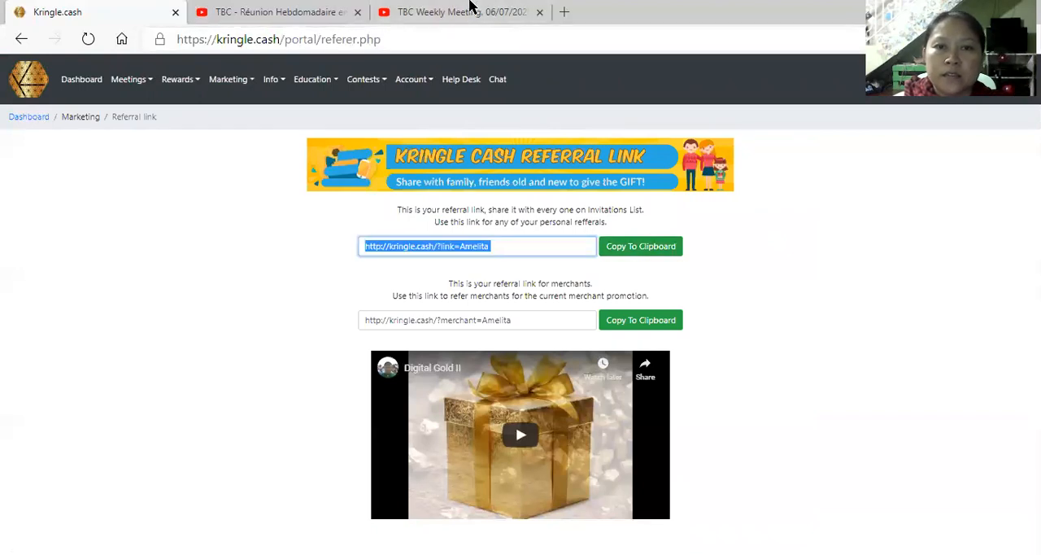
mouse_move(564, 12)
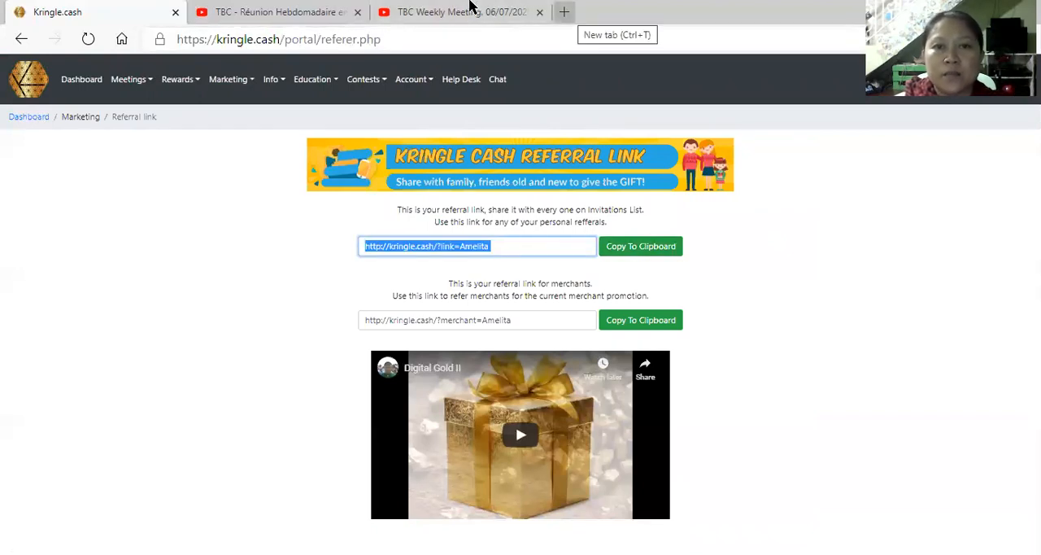
left_click(563, 11)
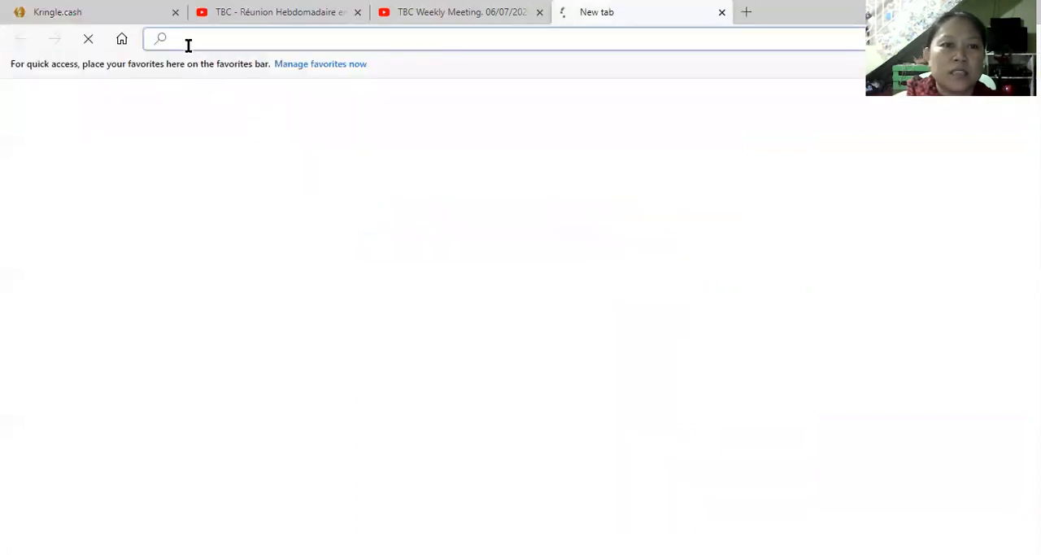
- Confirm Paste is offered in the new tab's address bar, then return to the referral page
right_click(189, 38)
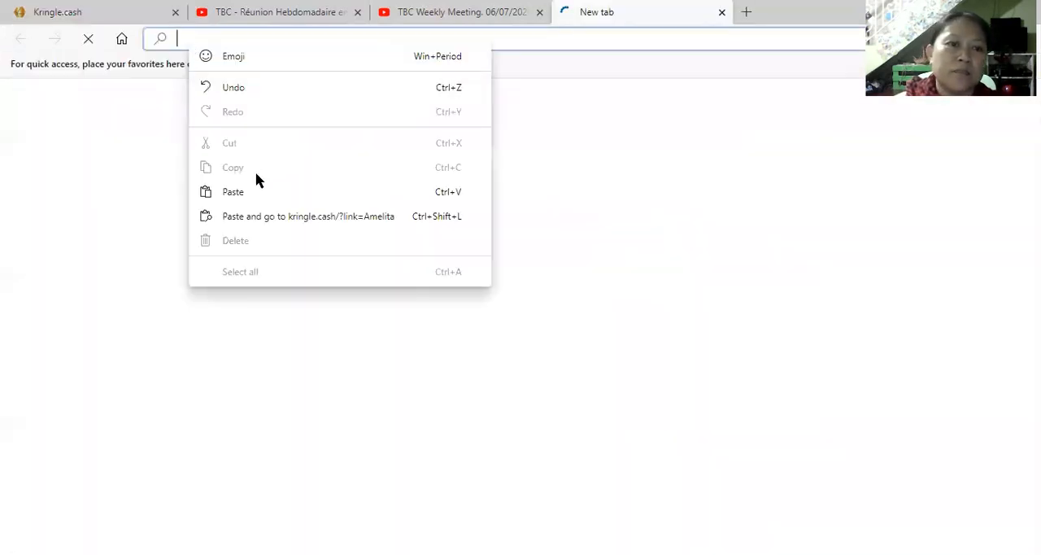
left_click(232, 191)
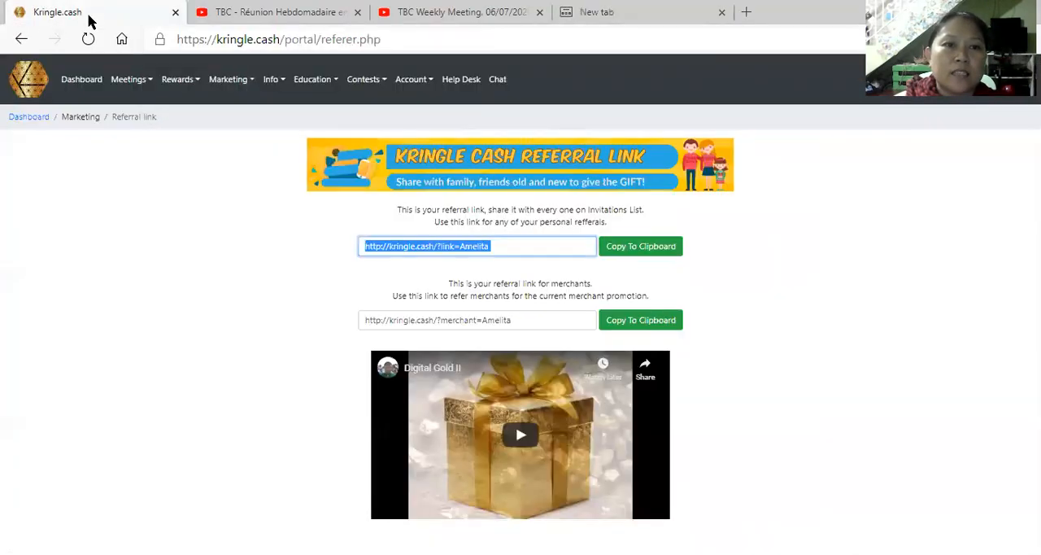
mouse_move(799, 332)
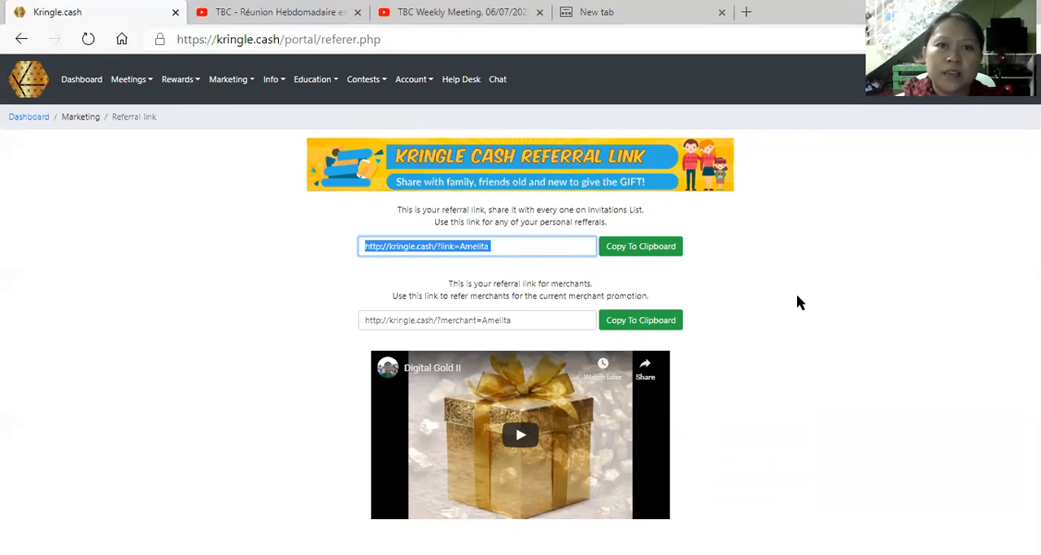
mouse_move(762, 279)
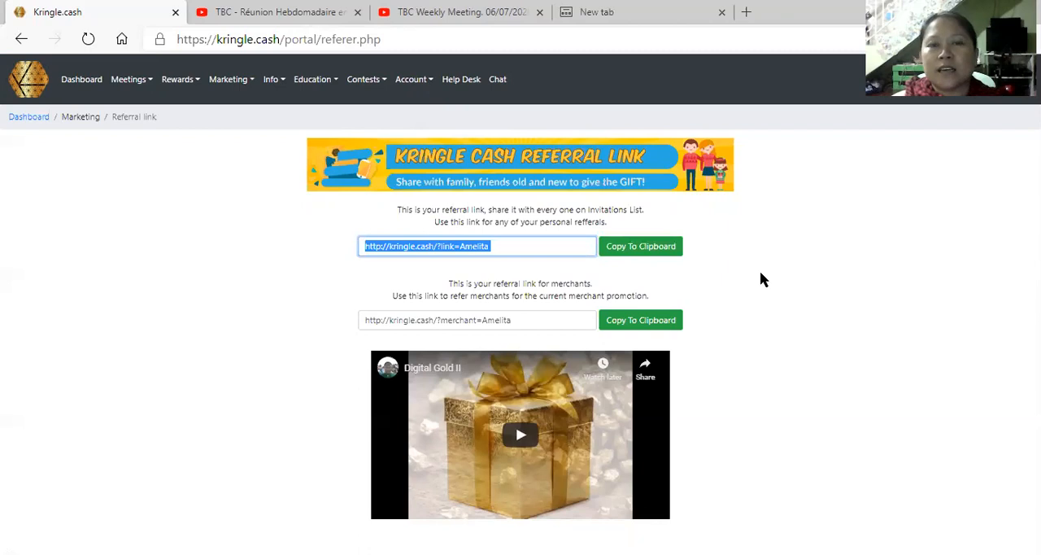
mouse_move(736, 197)
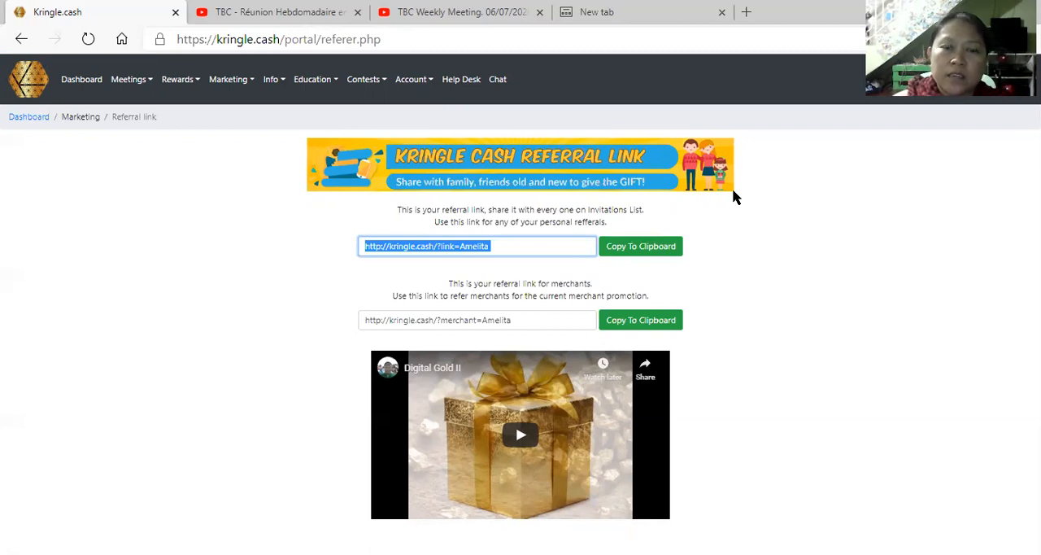
mouse_move(734, 204)
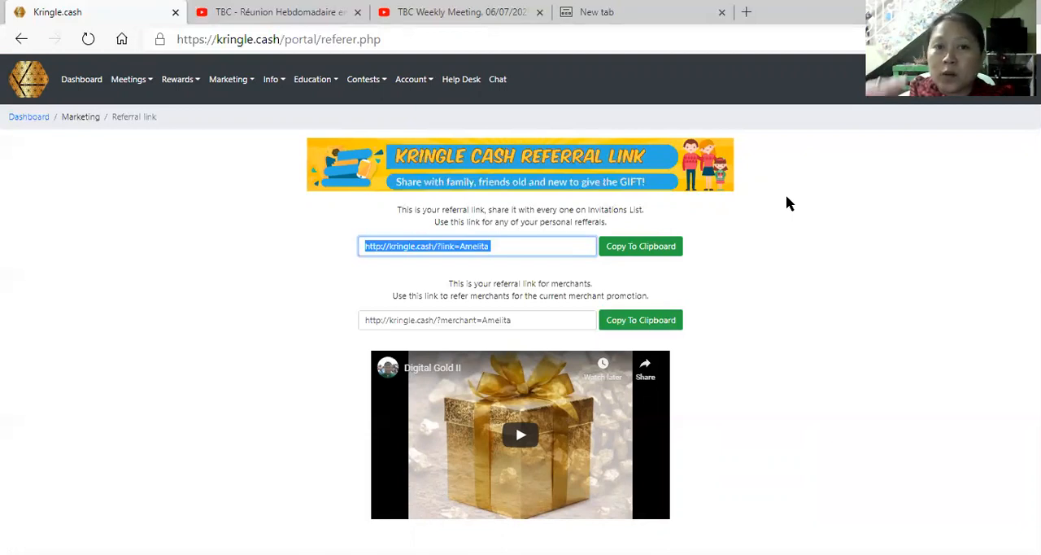
mouse_move(294, 111)
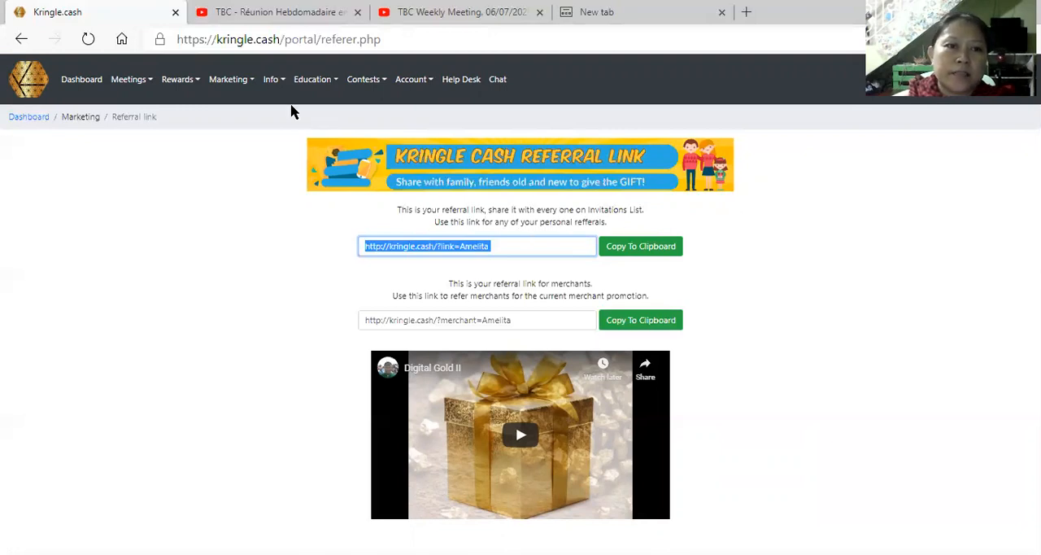
left_click(129, 80)
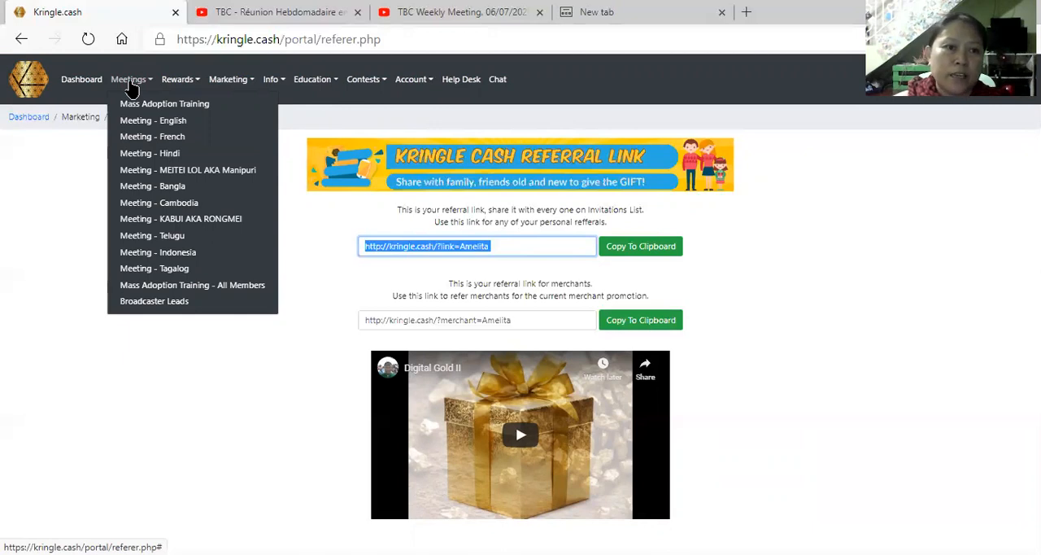
left_click(79, 79)
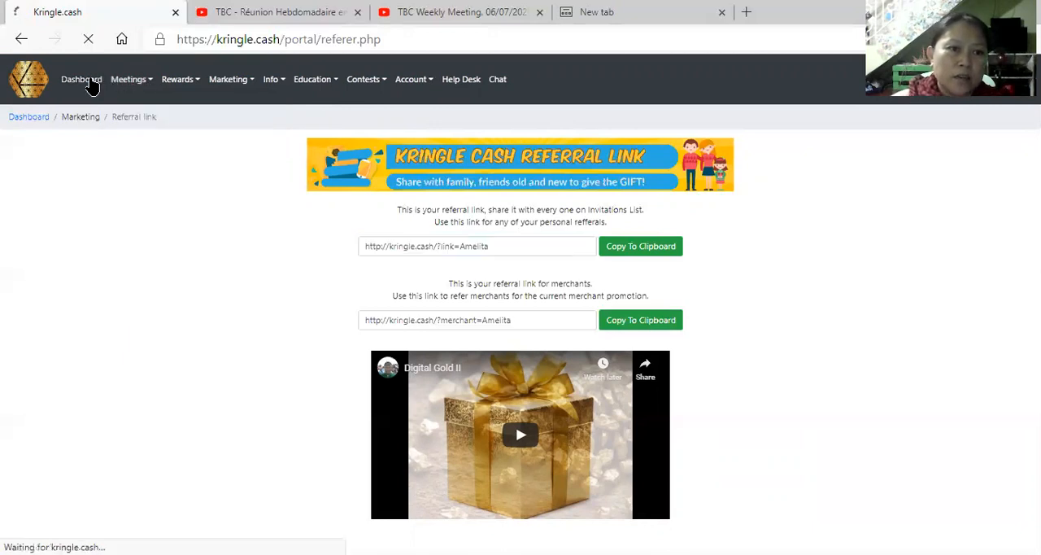
- Load the dashboard showing Mass Adoption Team position 80 of 17,073 and show the Meetings list
left_click(79, 79)
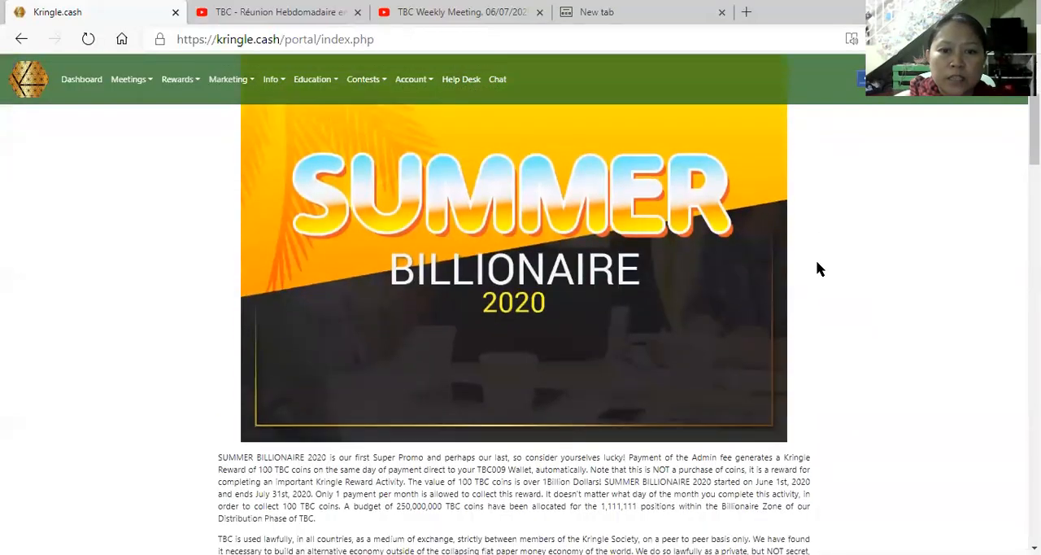
scroll("down", 3)
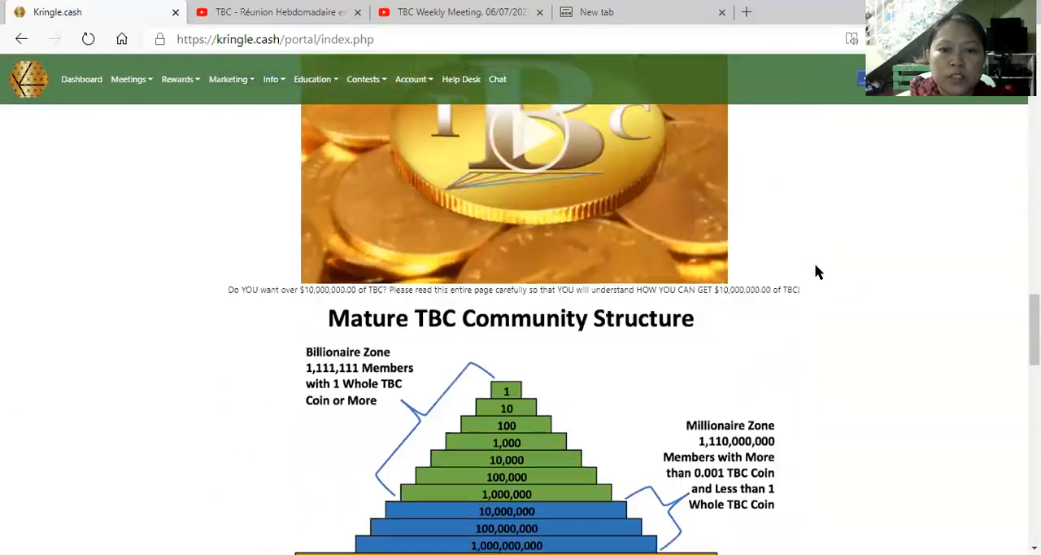
scroll("down", 3)
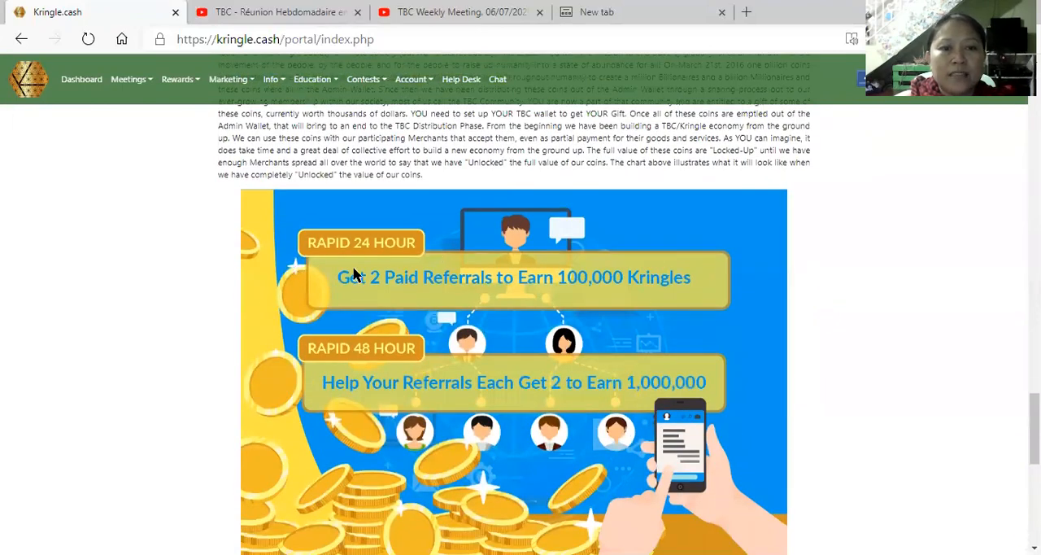
mouse_move(424, 279)
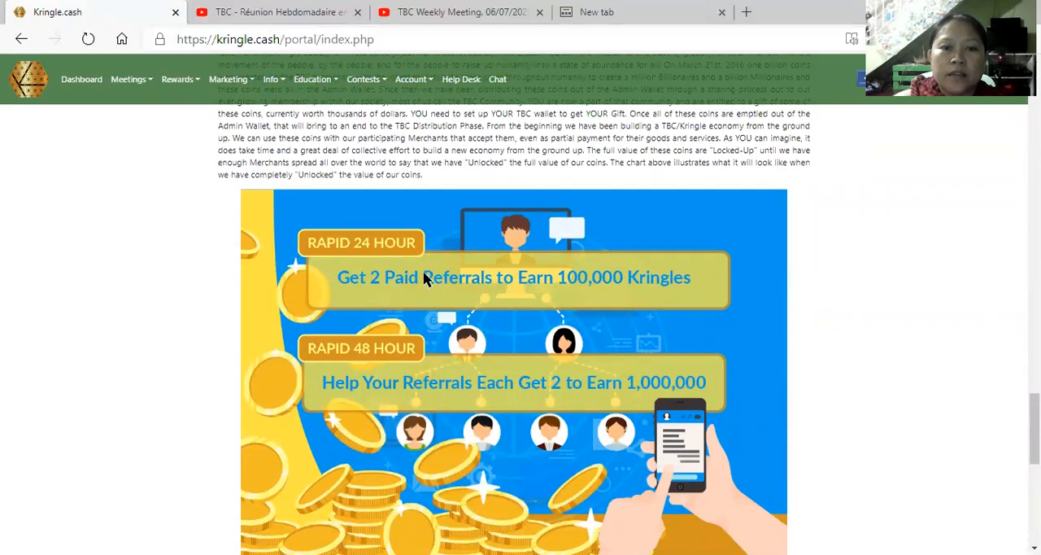
mouse_move(443, 290)
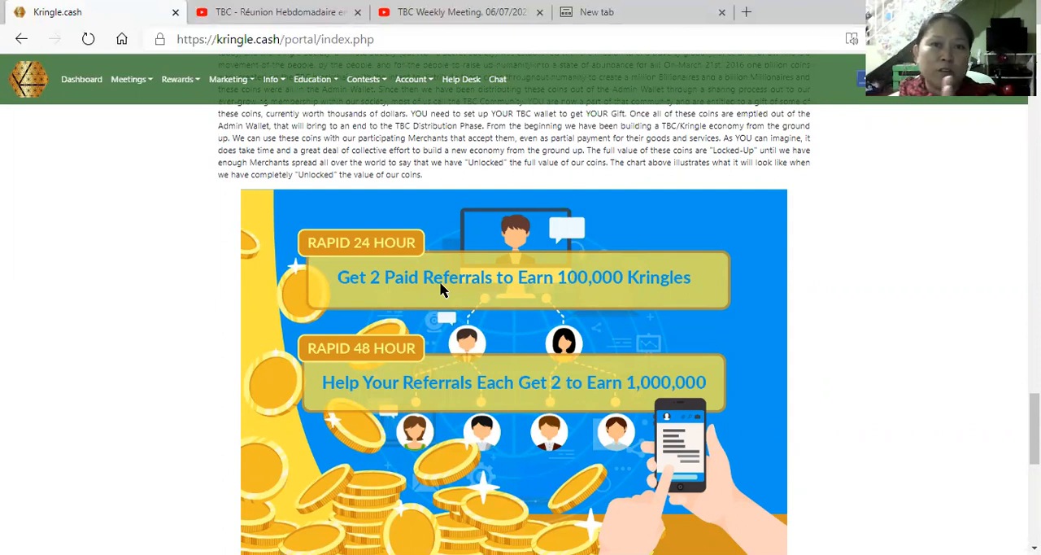
mouse_move(642, 304)
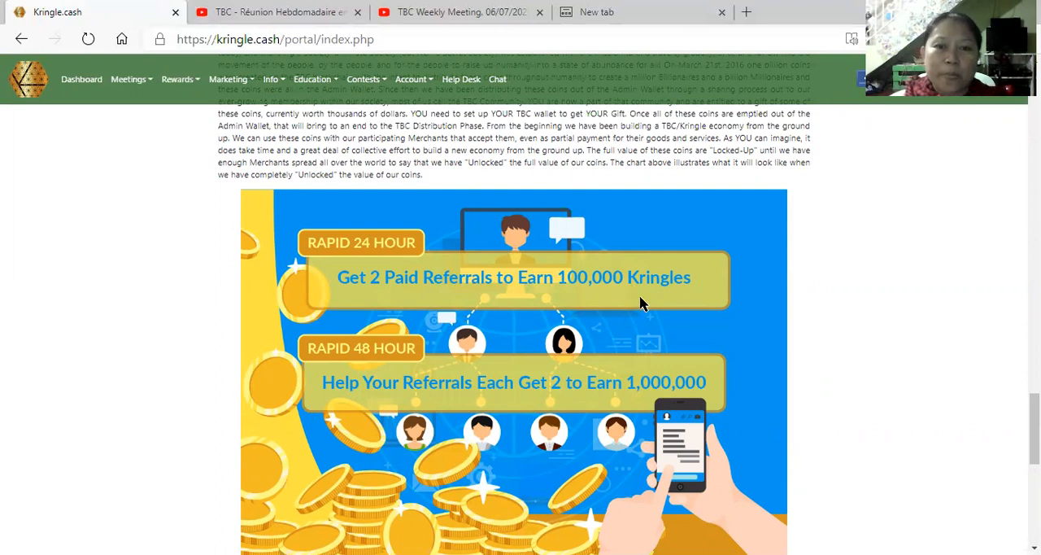
mouse_move(382, 293)
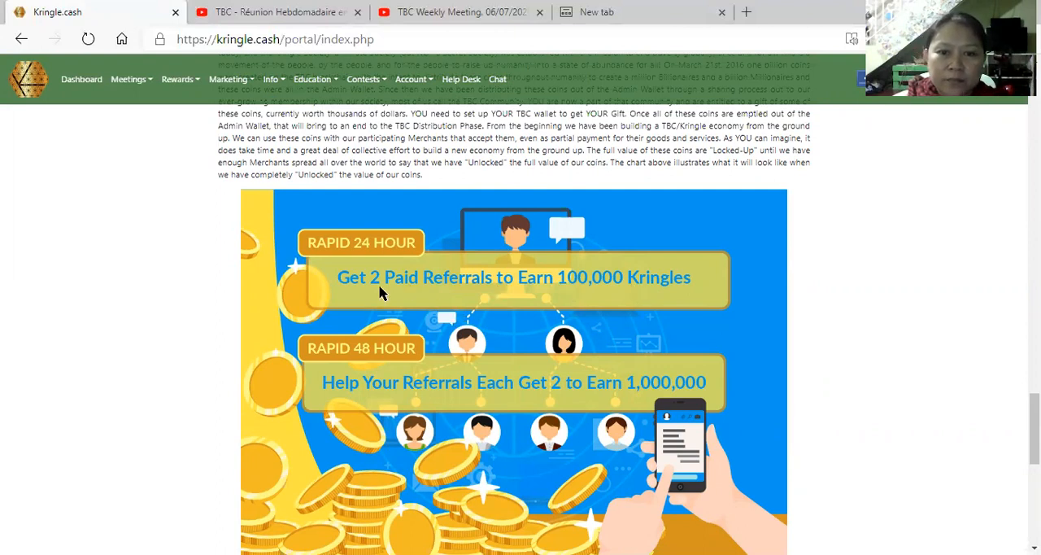
mouse_move(494, 448)
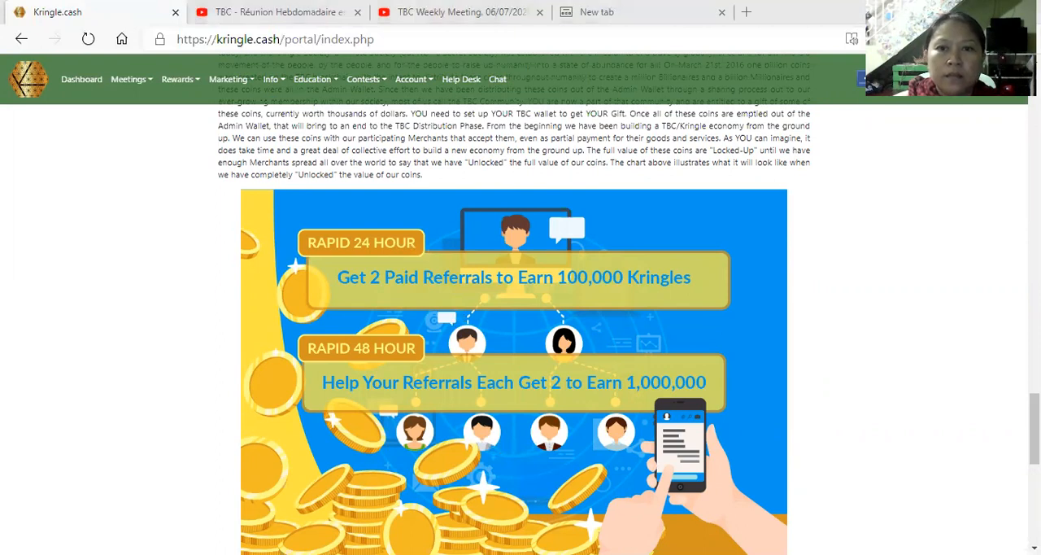
mouse_move(449, 314)
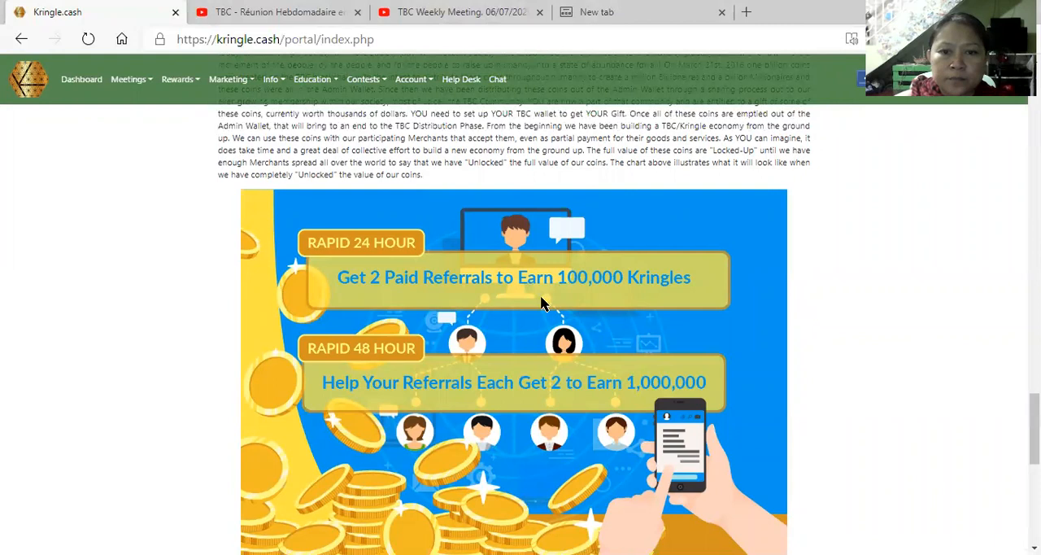
mouse_move(693, 287)
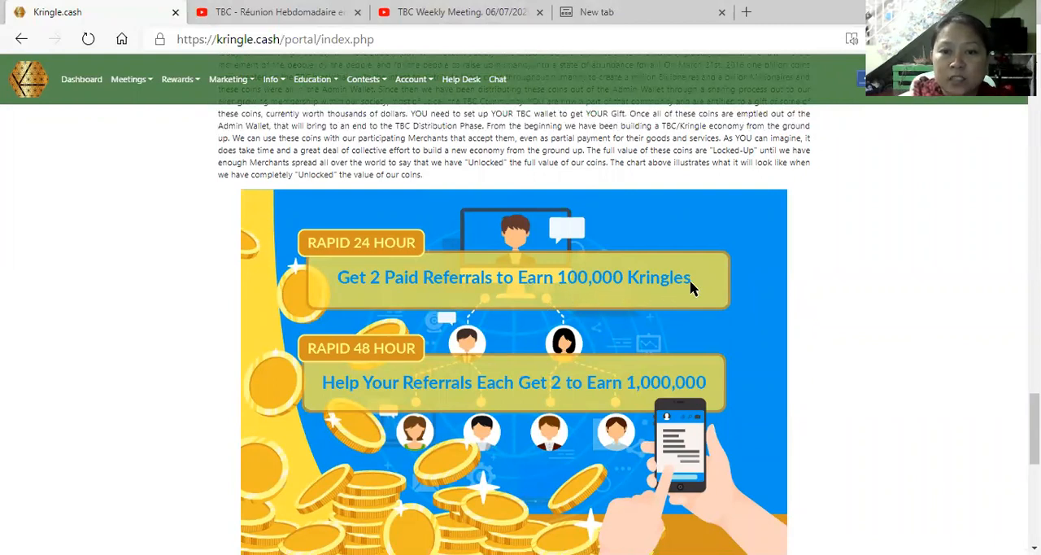
mouse_move(686, 289)
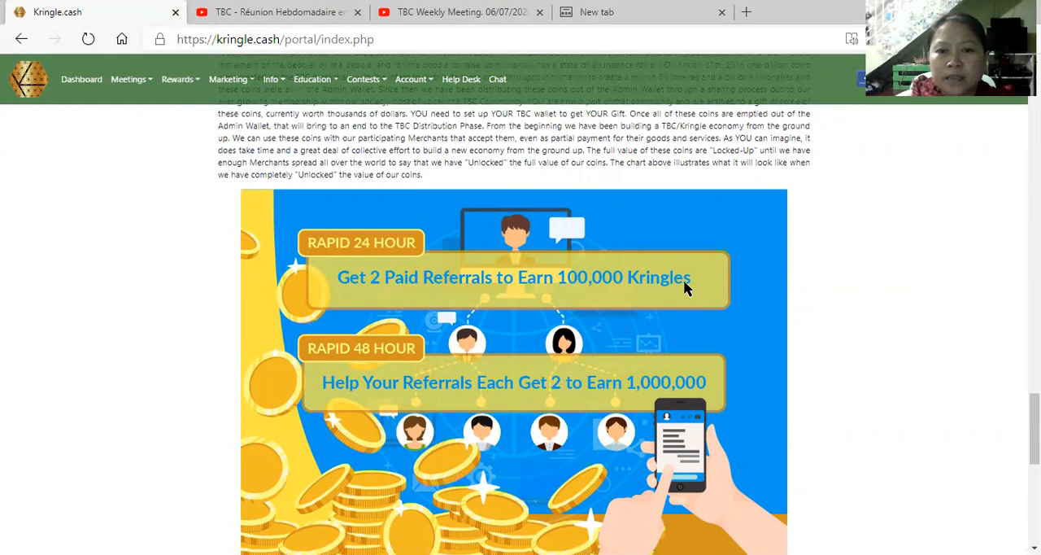
mouse_move(653, 293)
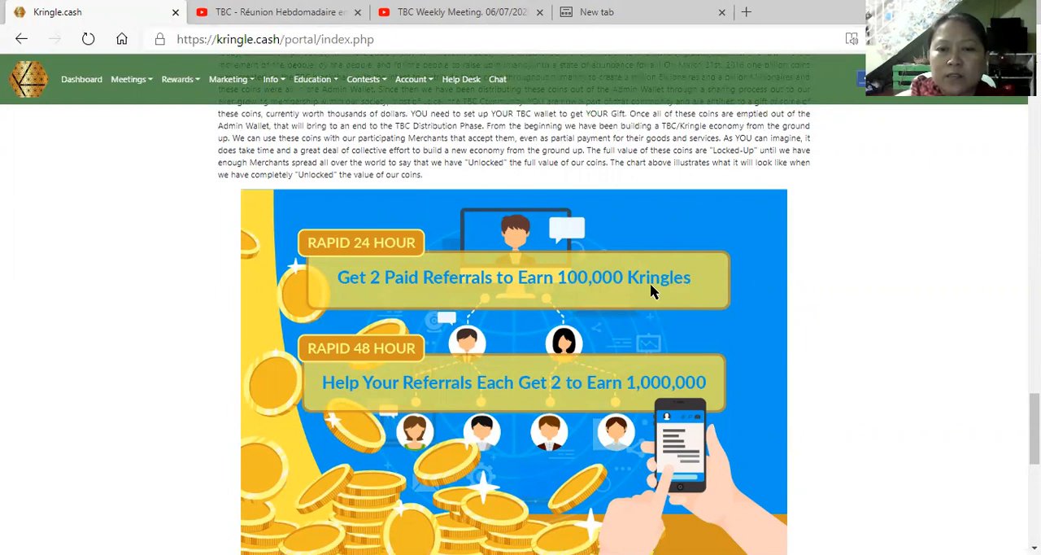
mouse_move(717, 289)
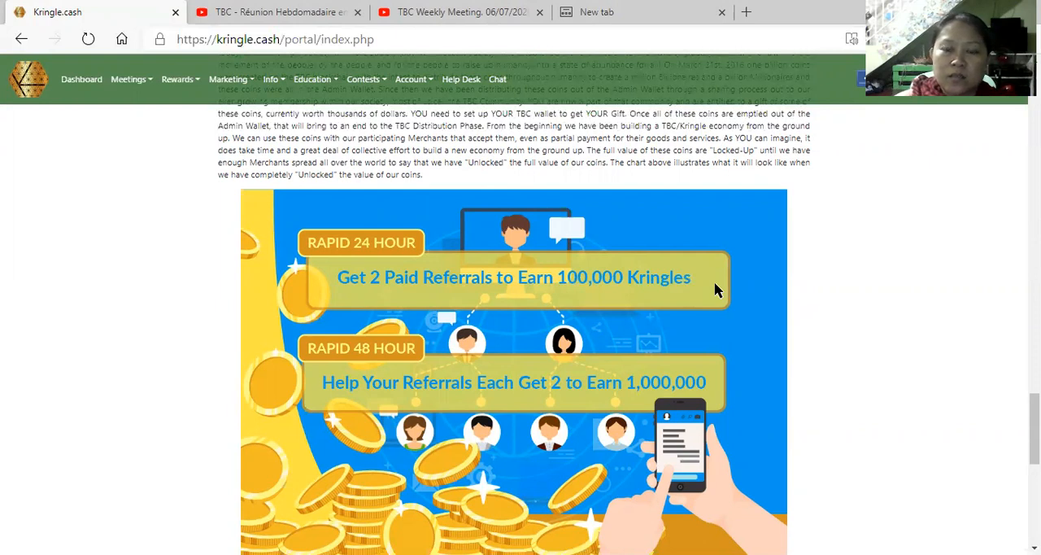
mouse_move(747, 282)
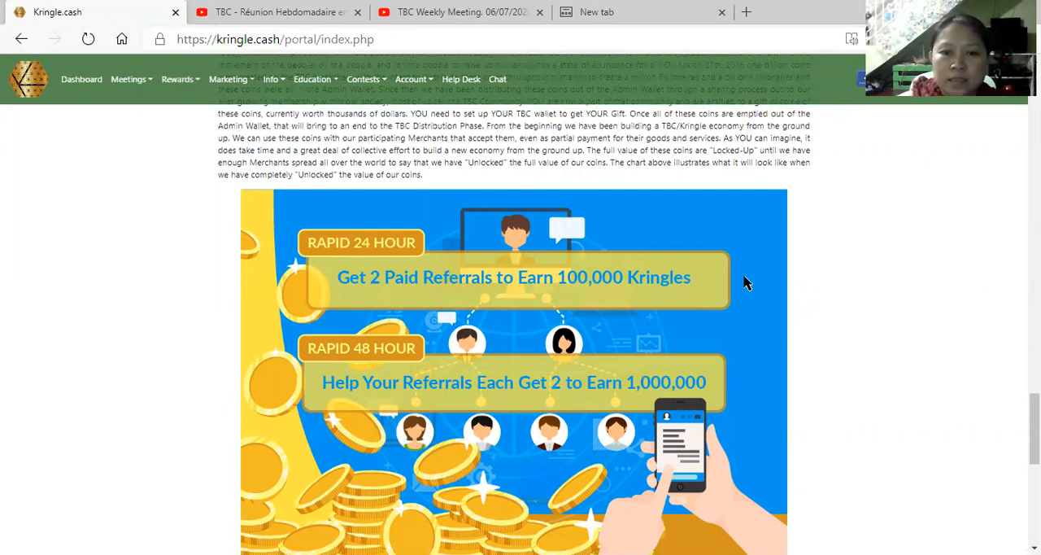
mouse_move(752, 280)
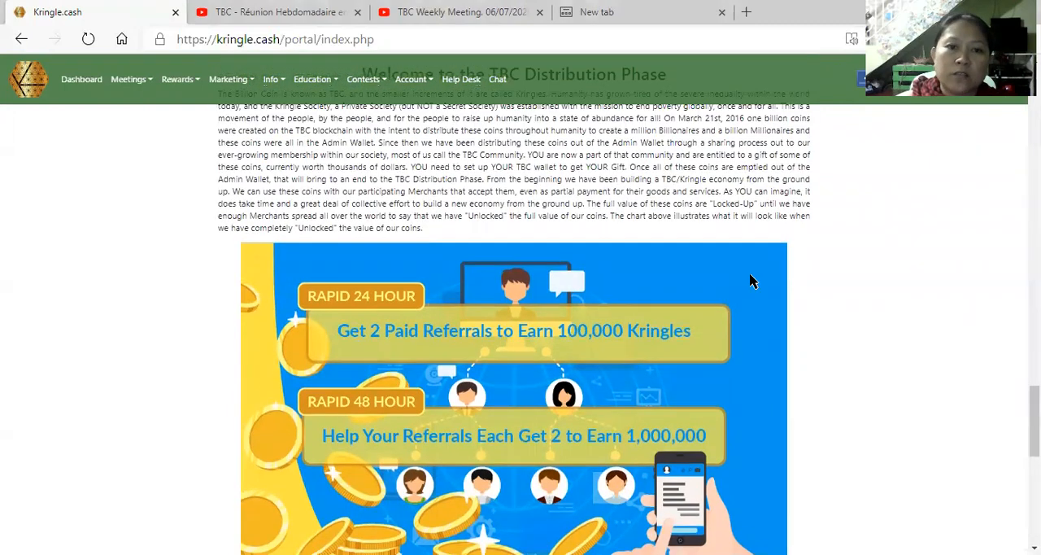
scroll("up", 3)
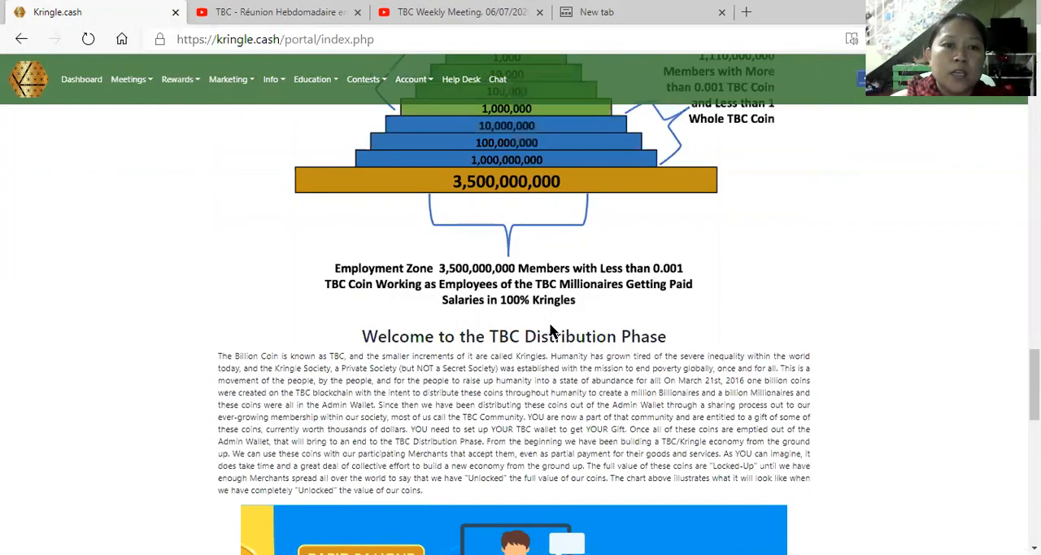
scroll("down", 3)
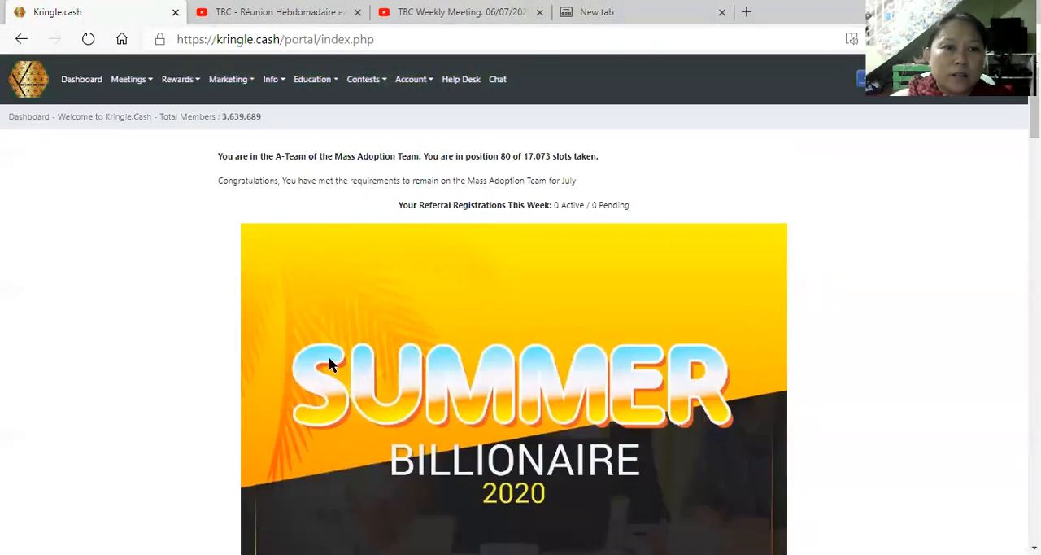
left_click(131, 80)
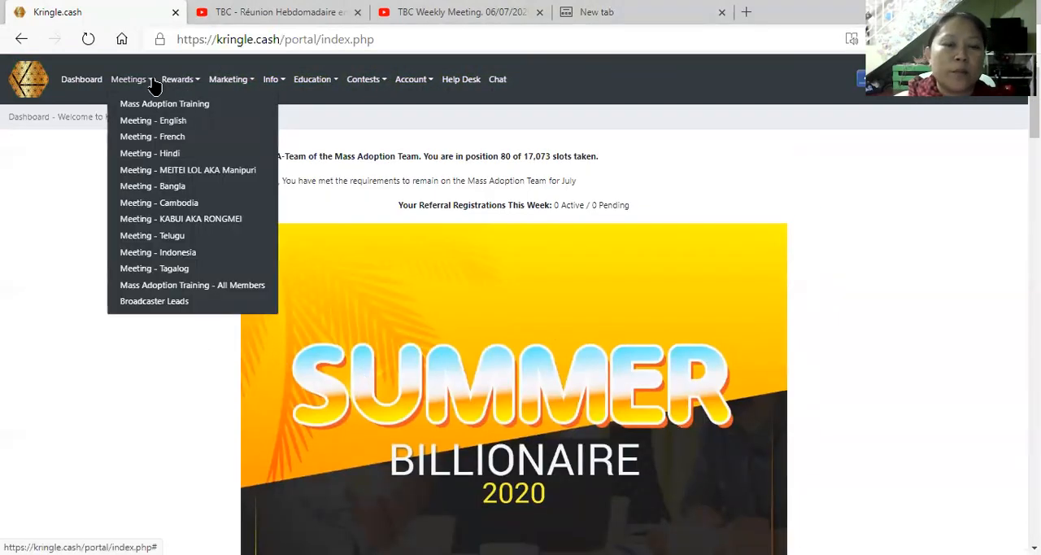
- Open Your Kringle Rewards redemption history and scroll through the 2020 entries
left_click(177, 79)
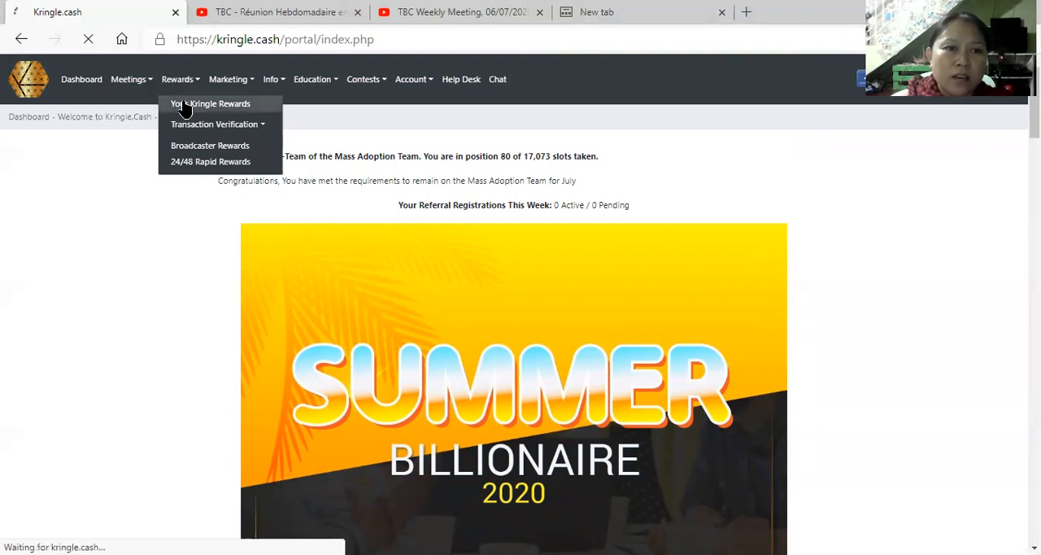
left_click(209, 103)
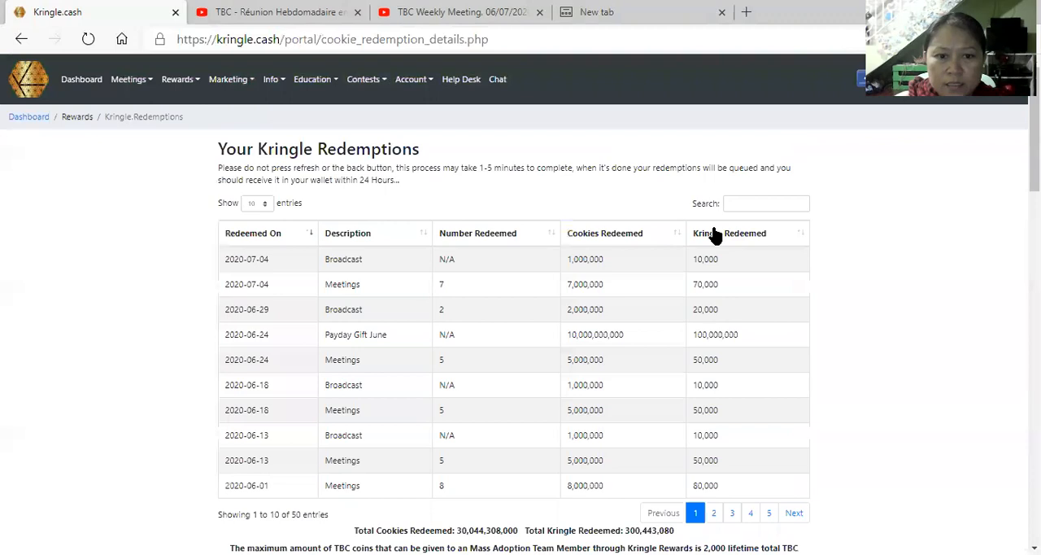
scroll("down", 3)
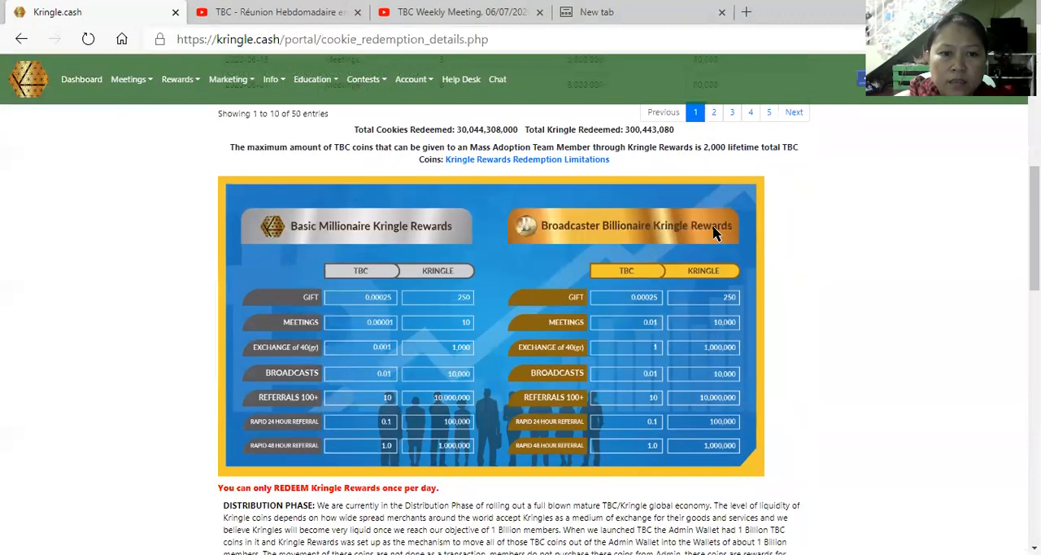
mouse_move(327, 317)
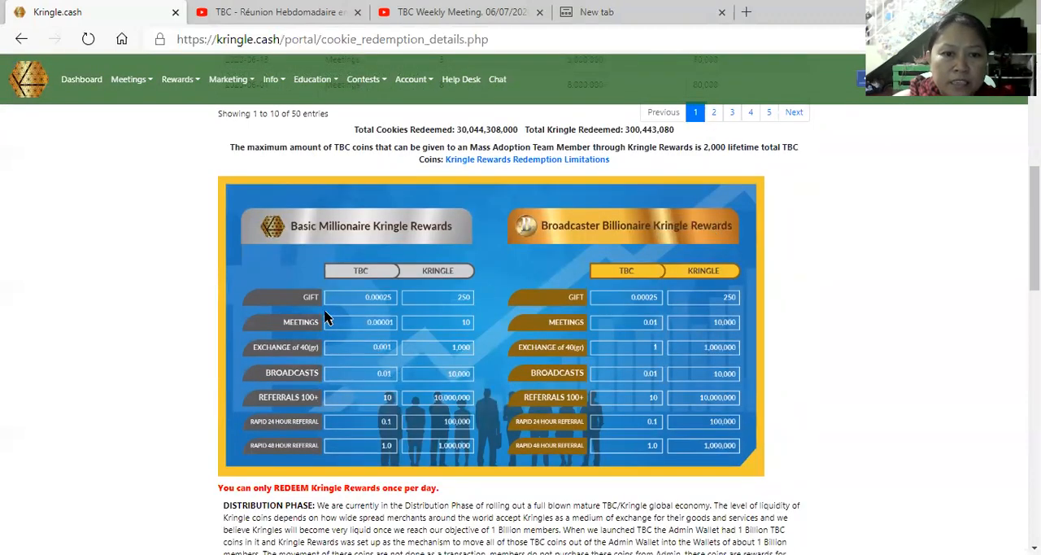
mouse_move(451, 309)
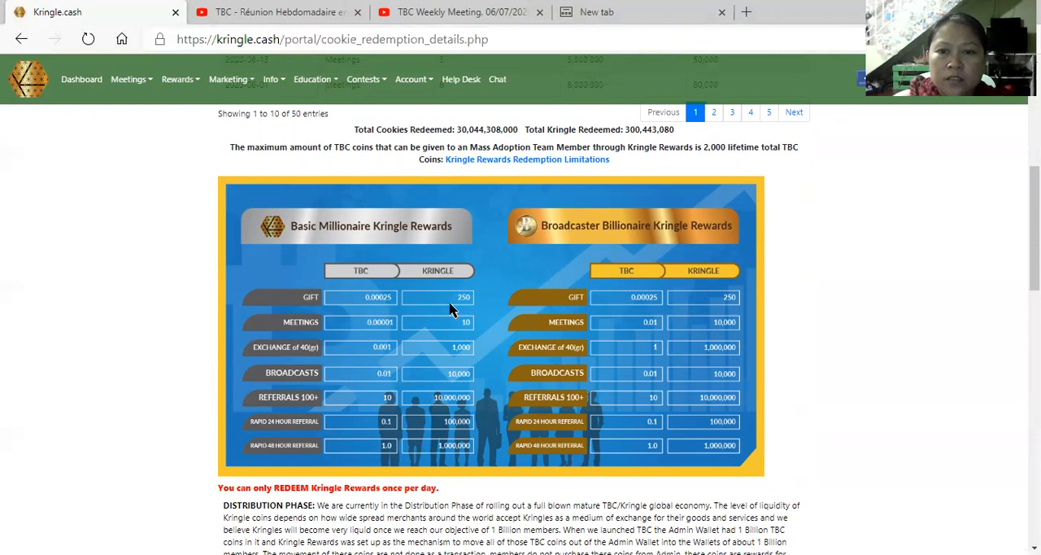
mouse_move(448, 313)
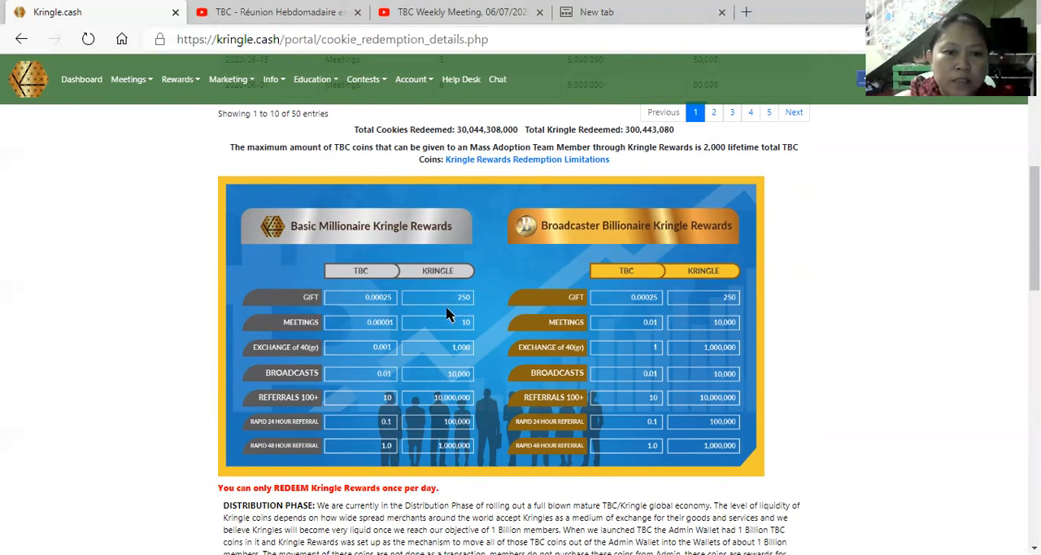
mouse_move(468, 309)
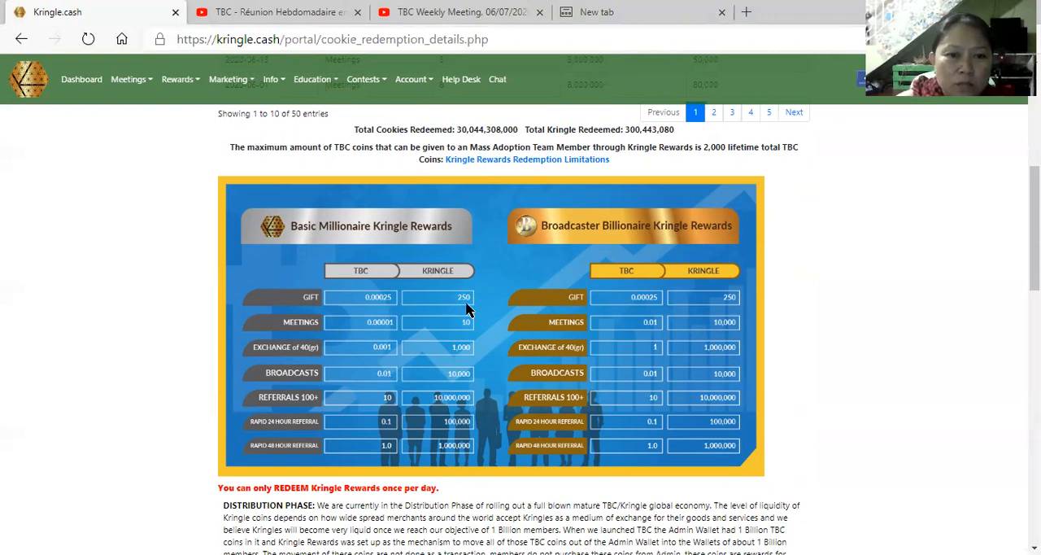
mouse_move(426, 317)
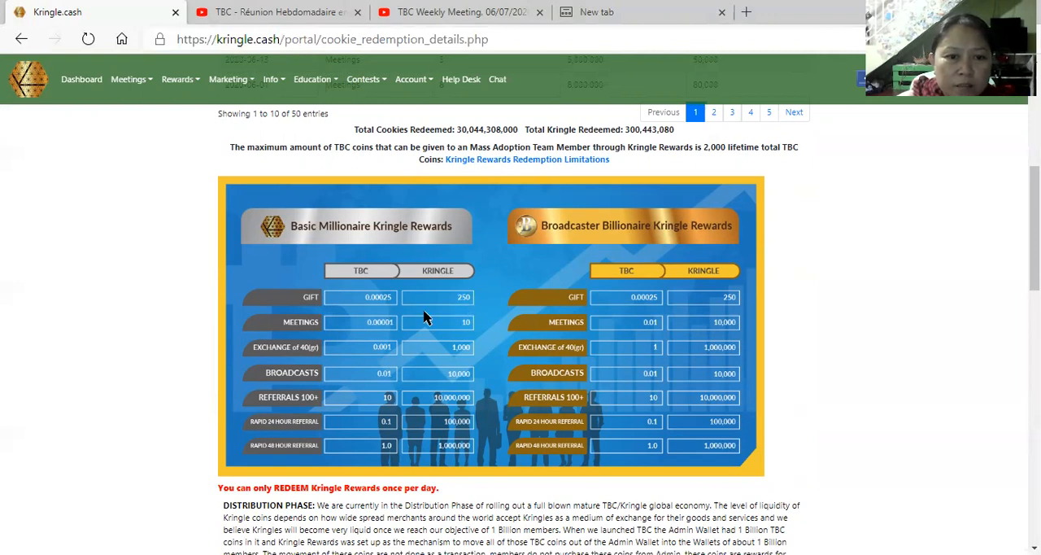
mouse_move(468, 335)
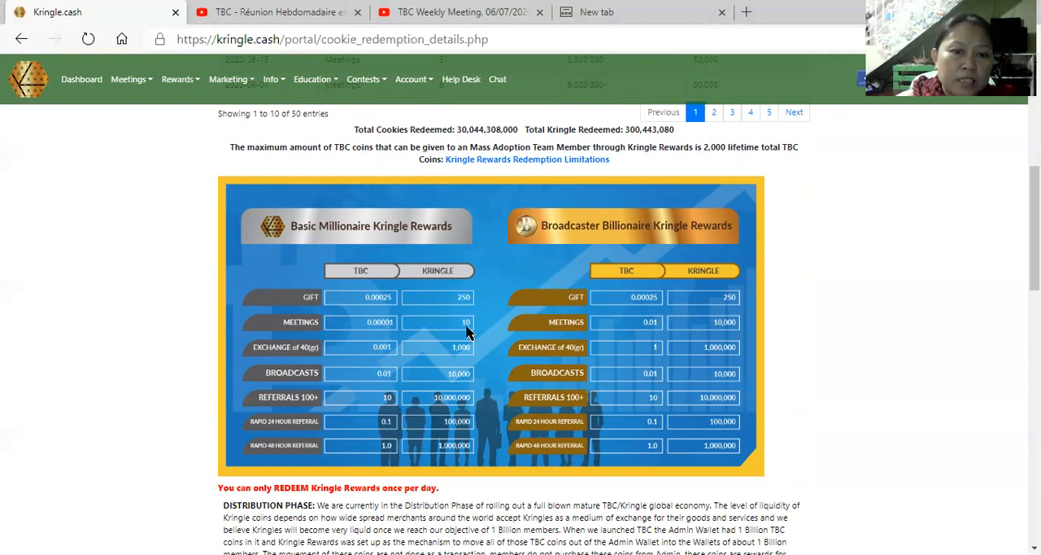
mouse_move(262, 356)
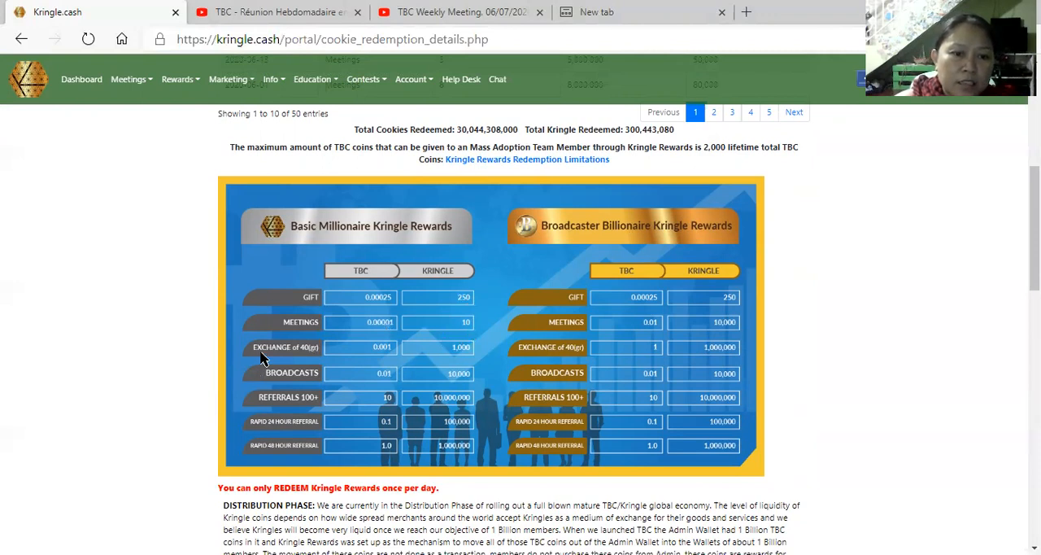
mouse_move(460, 382)
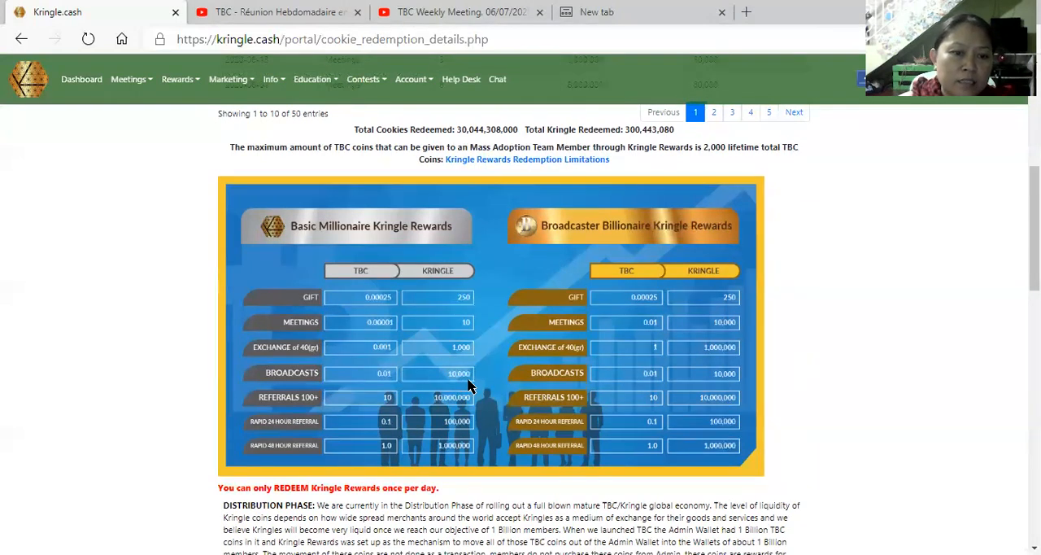
mouse_move(270, 412)
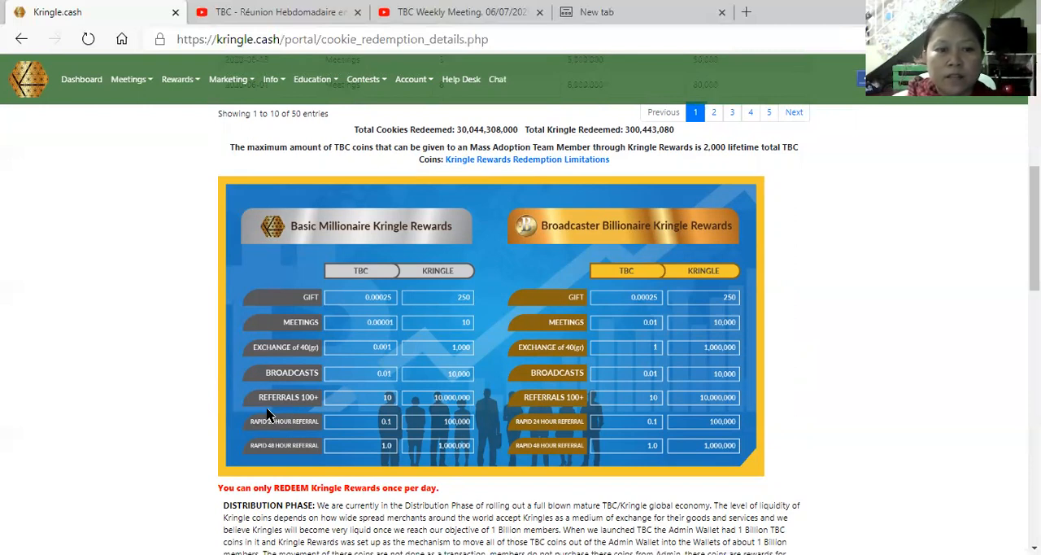
mouse_move(447, 412)
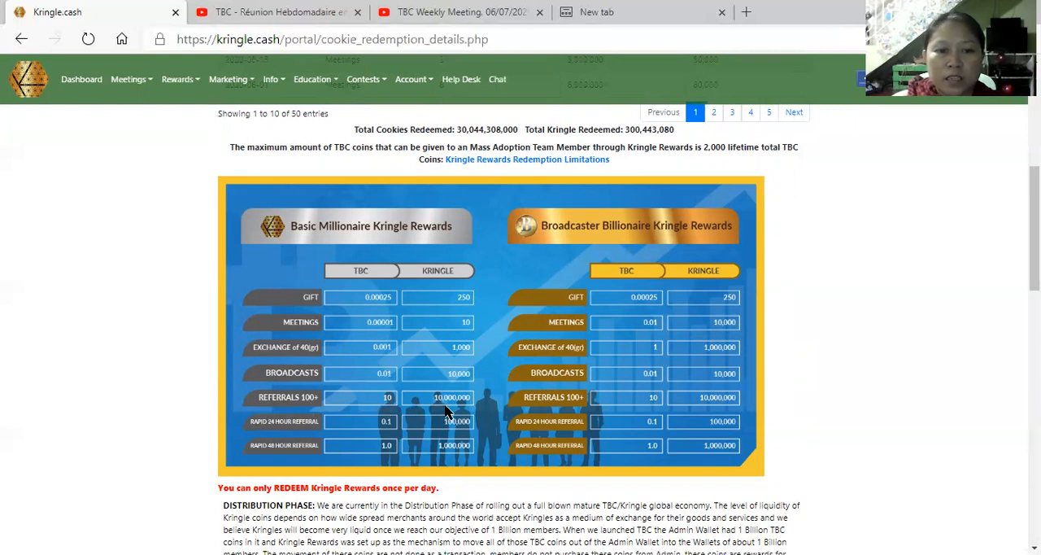
mouse_move(396, 417)
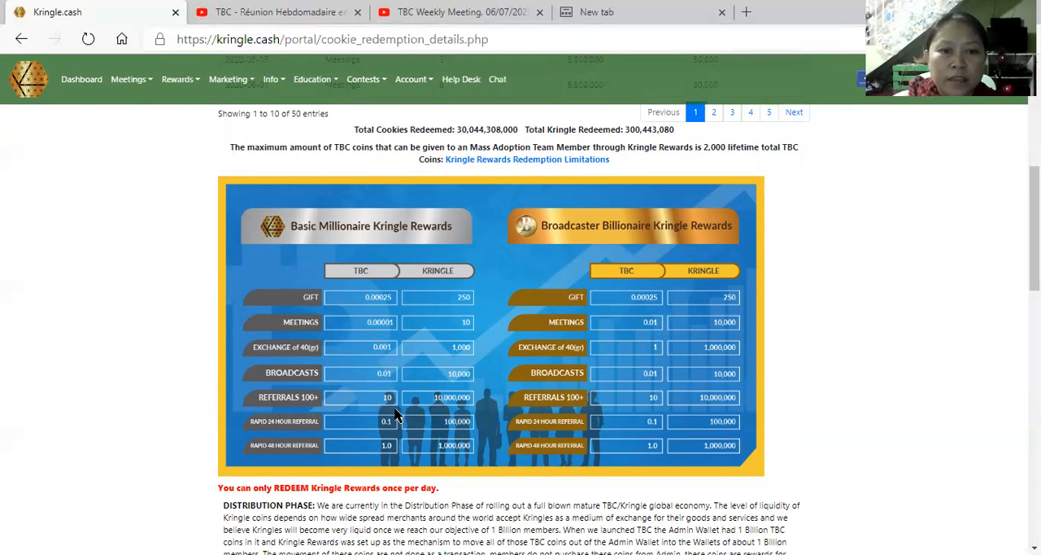
mouse_move(314, 402)
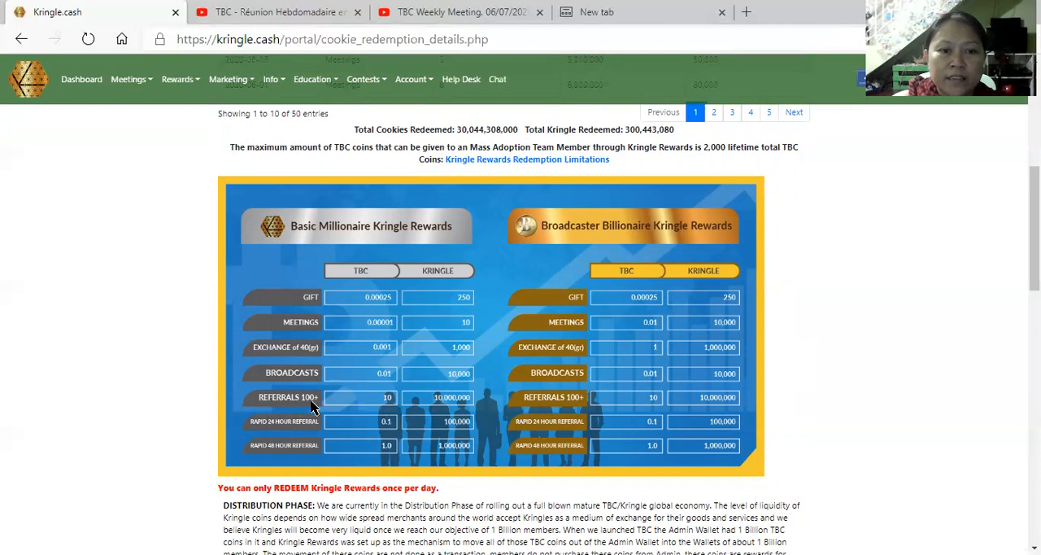
mouse_move(447, 413)
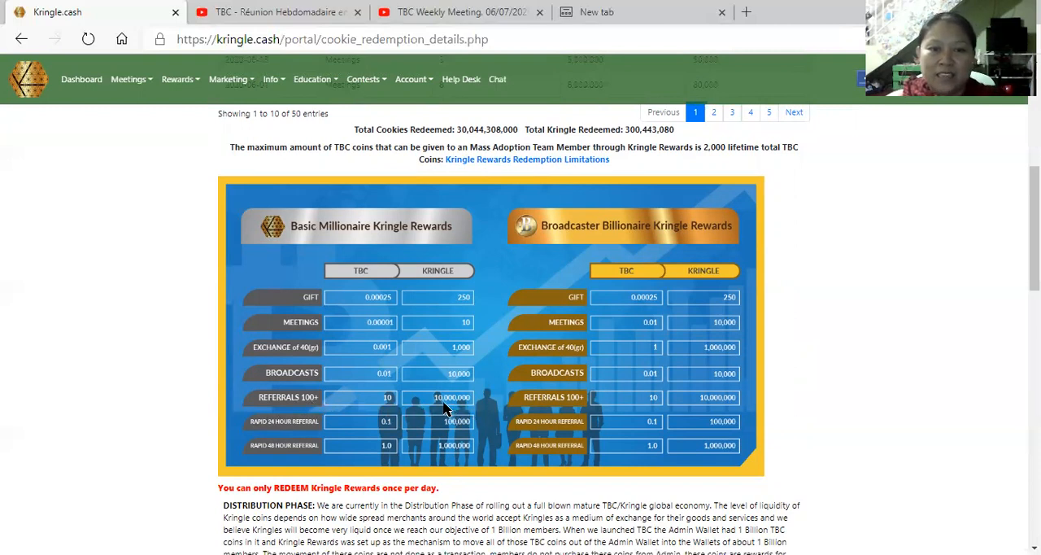
mouse_move(596, 340)
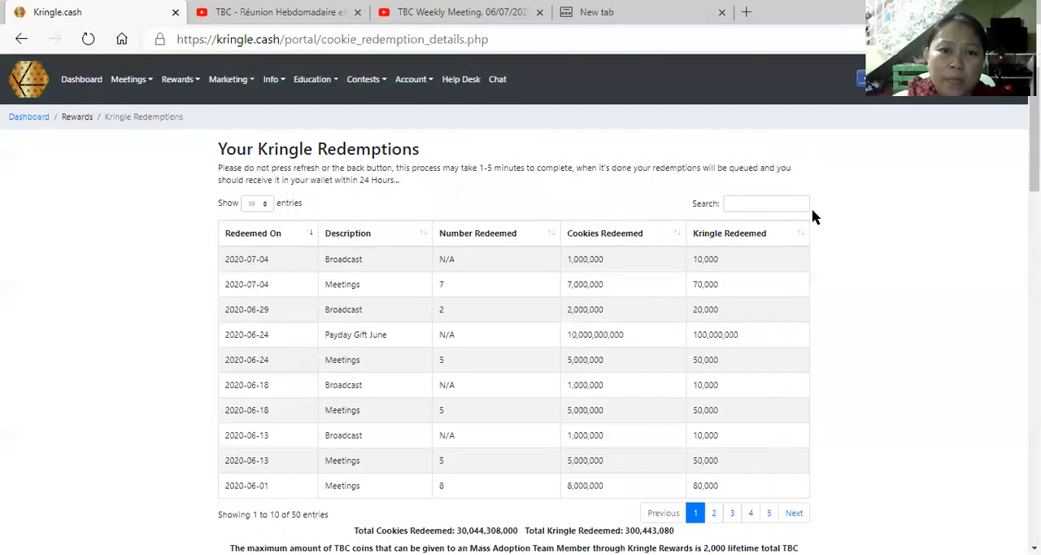
scroll("down", 3)
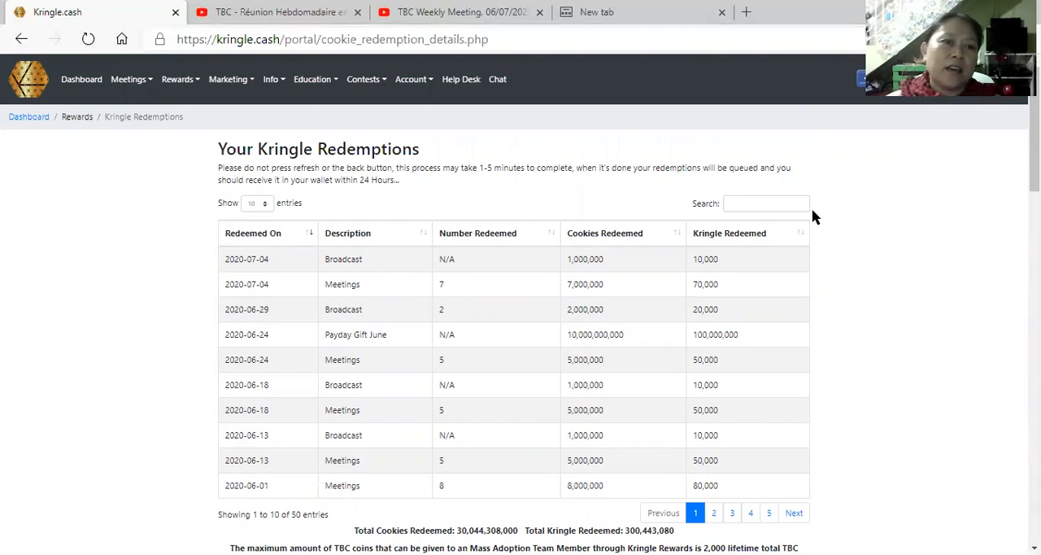
left_click(131, 79)
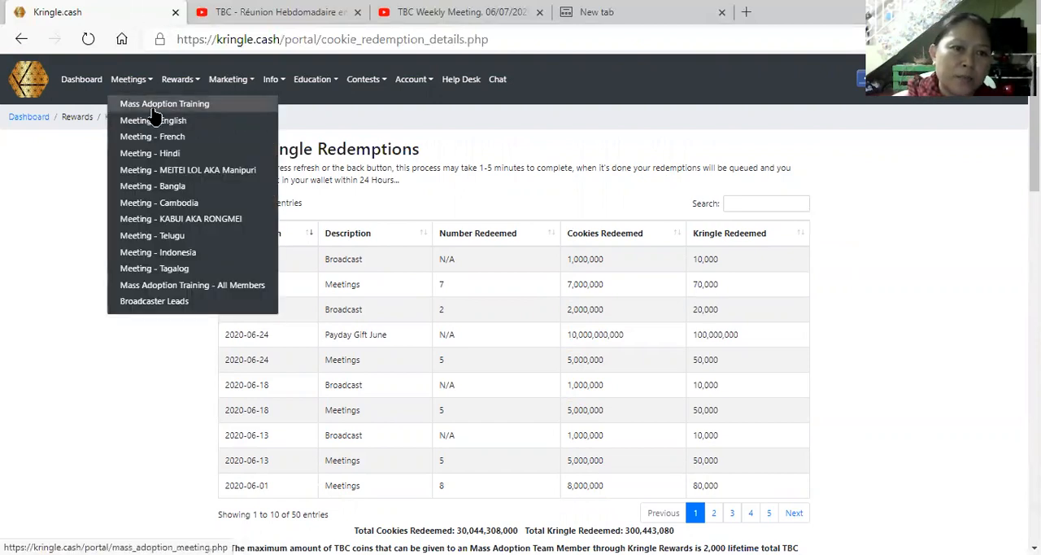
mouse_move(153, 131)
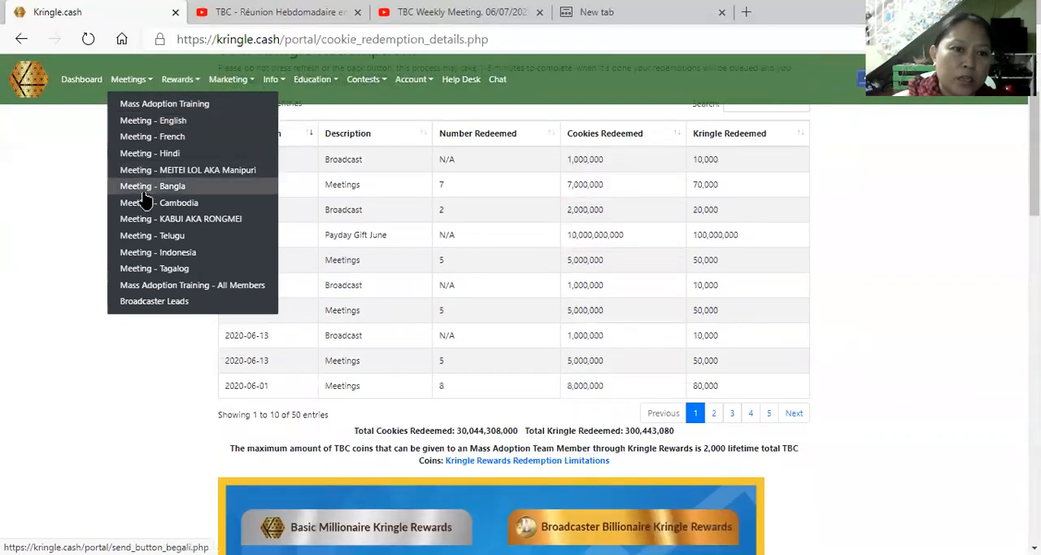
left_click(276, 11)
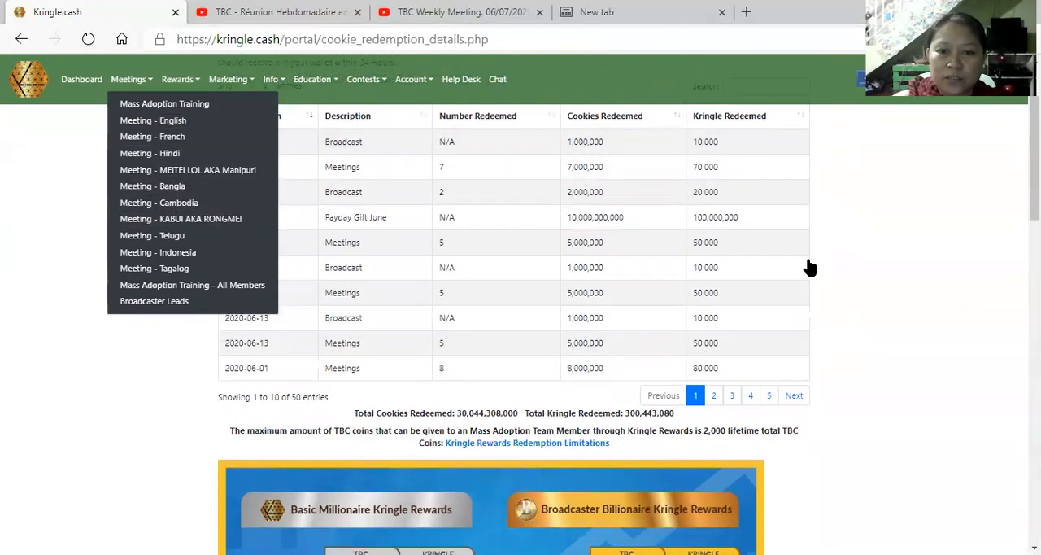
scroll("down", 3)
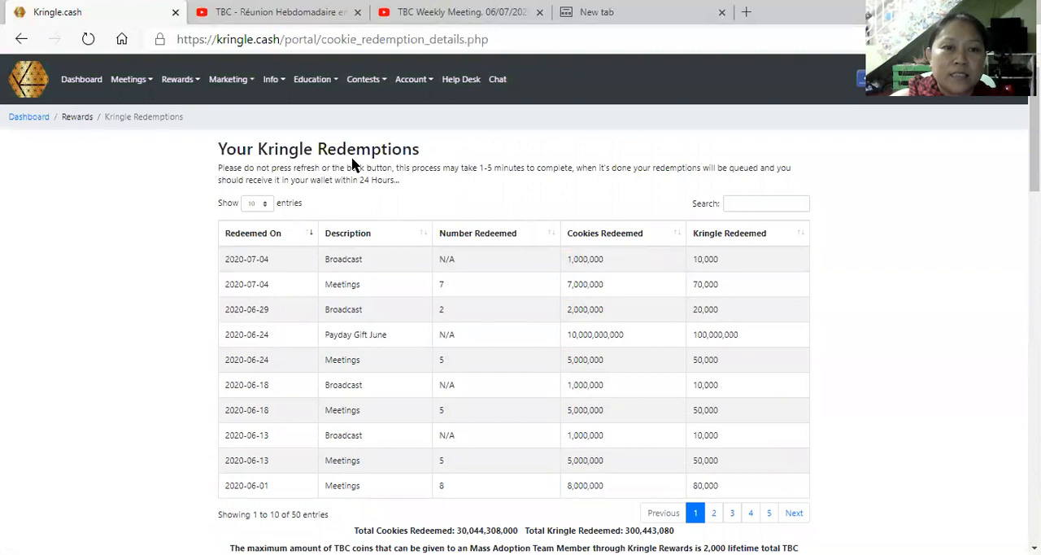
mouse_move(373, 140)
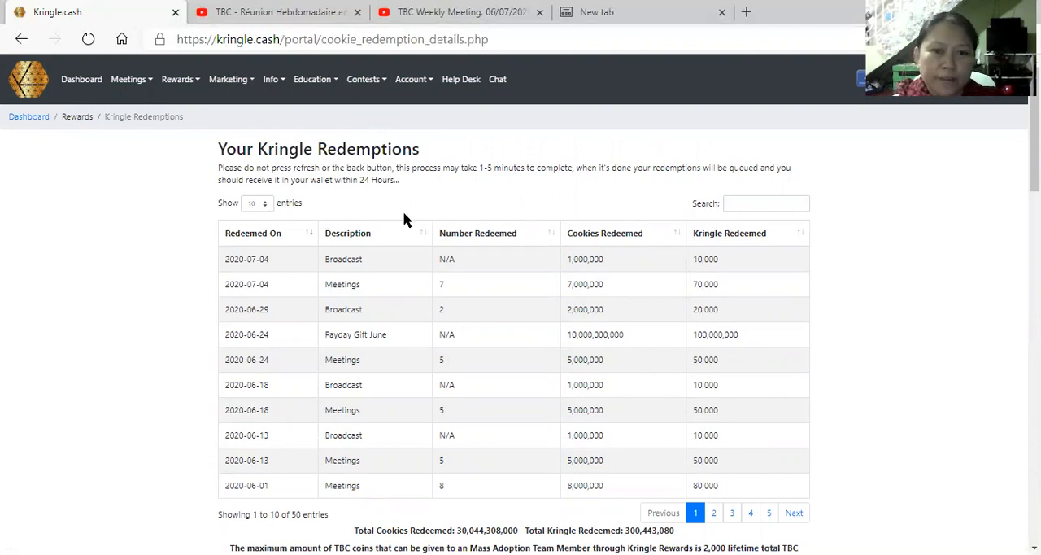
- Scroll down to the TBC/KRINGLE rates chart with the once-per-day redemption rule
scroll("down", 3)
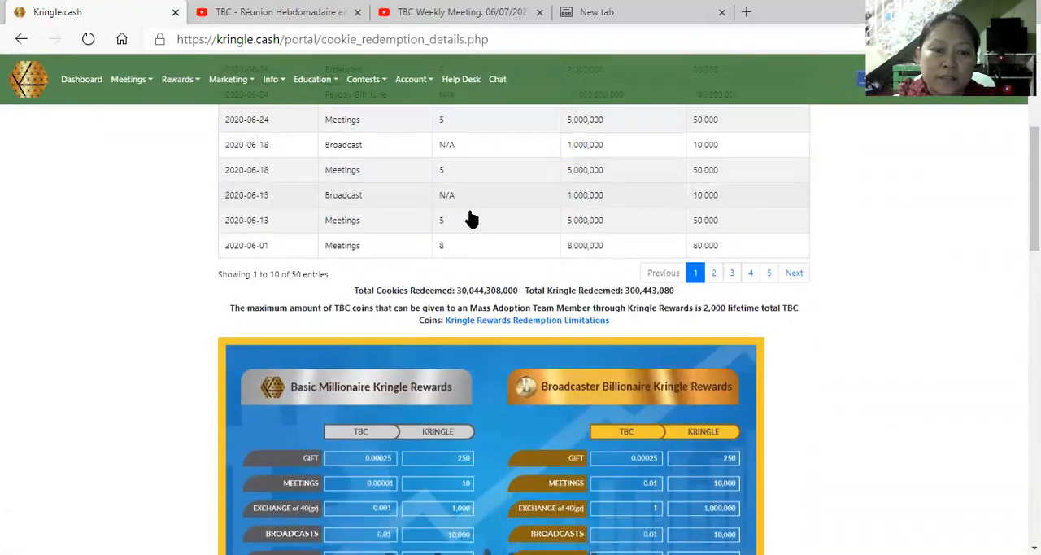
scroll("down", 3)
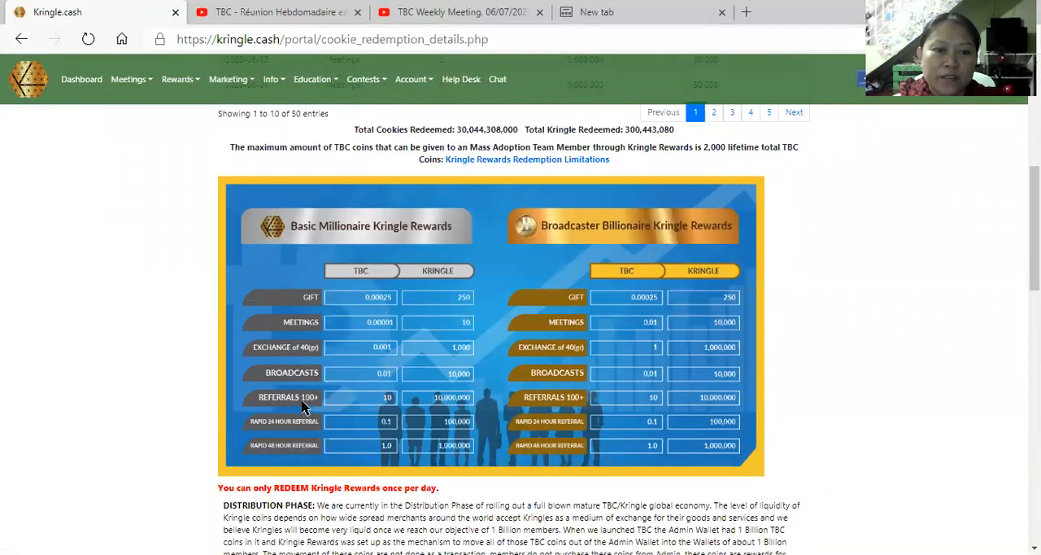
mouse_move(315, 411)
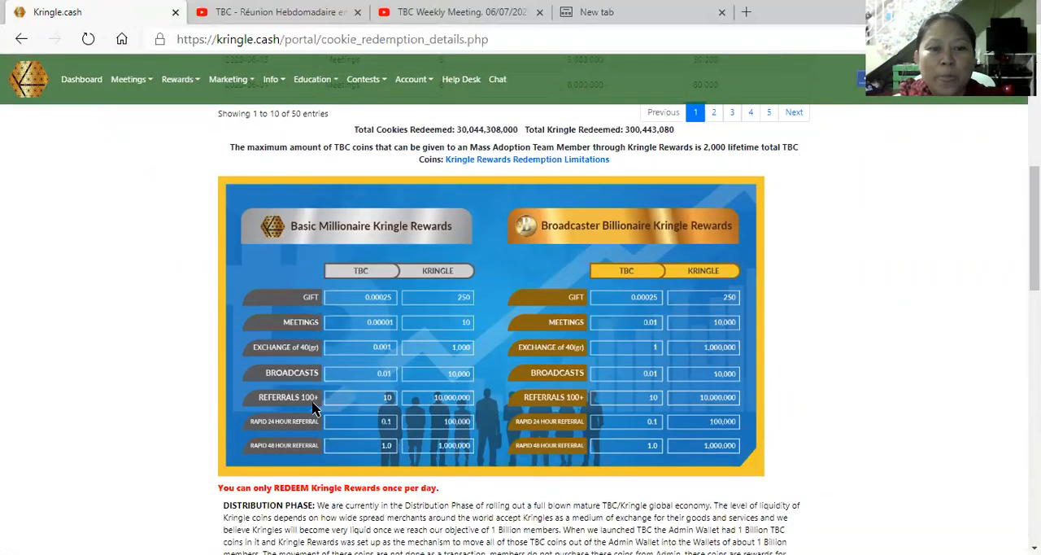
mouse_move(448, 408)
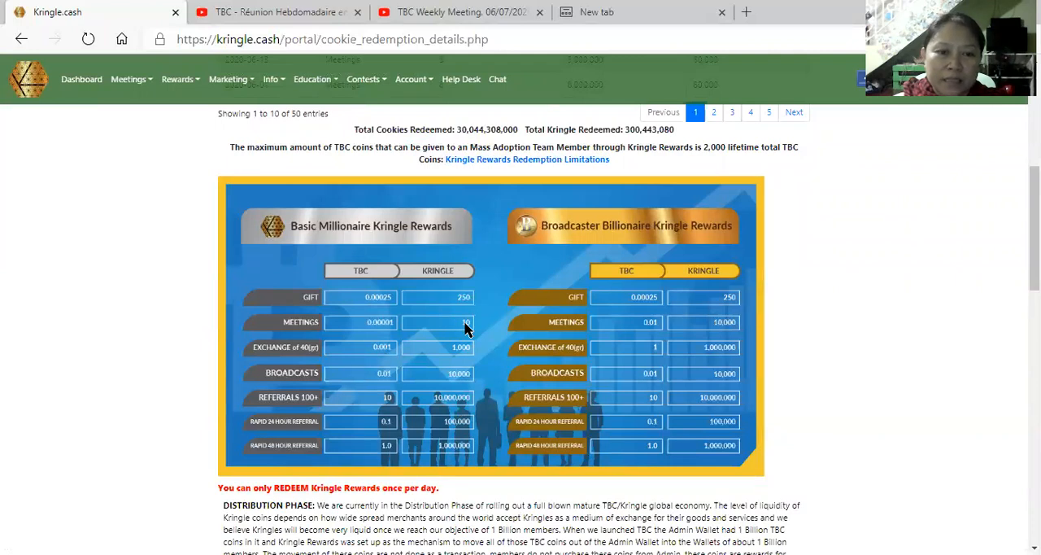
mouse_move(465, 382)
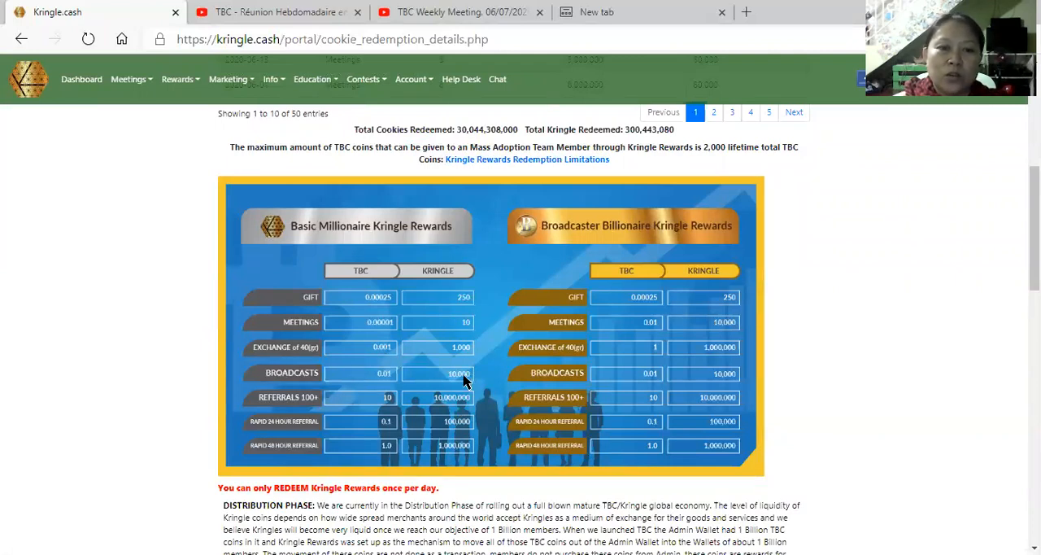
mouse_move(462, 306)
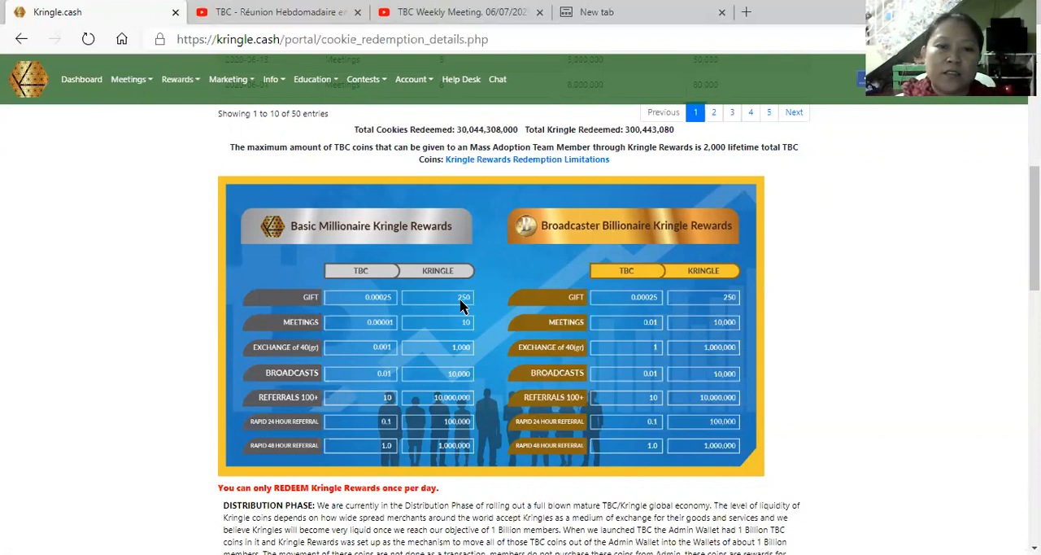
mouse_move(477, 304)
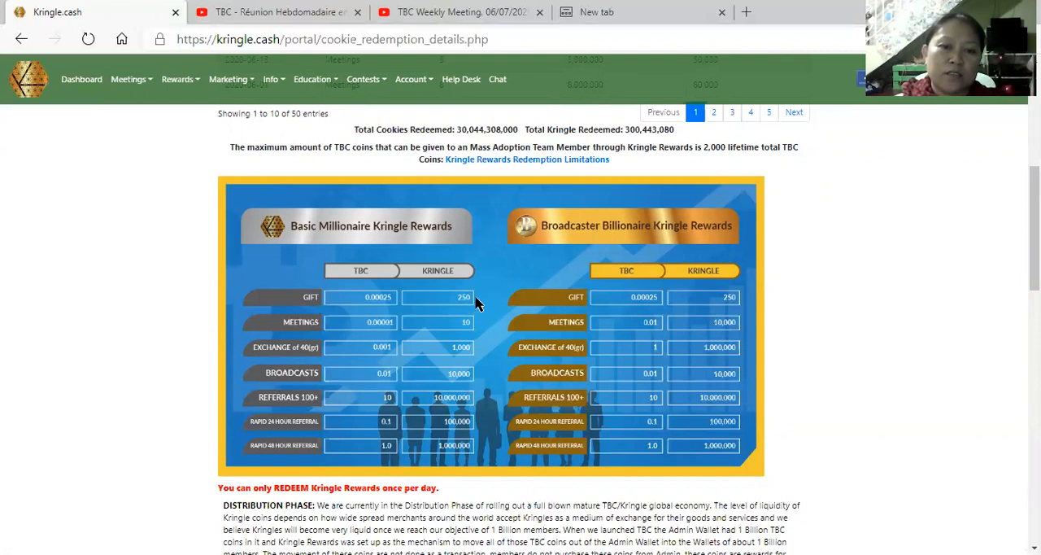
mouse_move(352, 419)
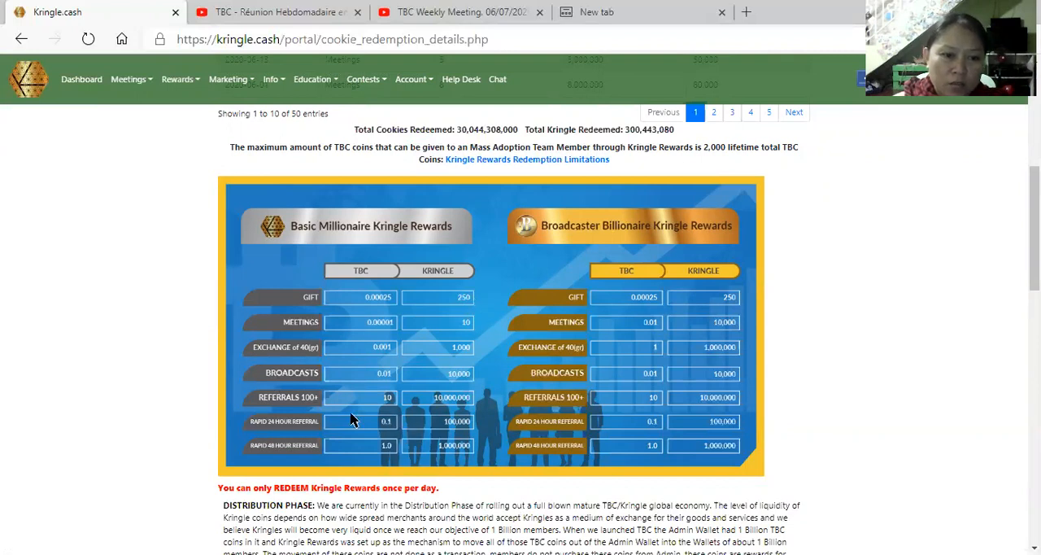
mouse_move(468, 435)
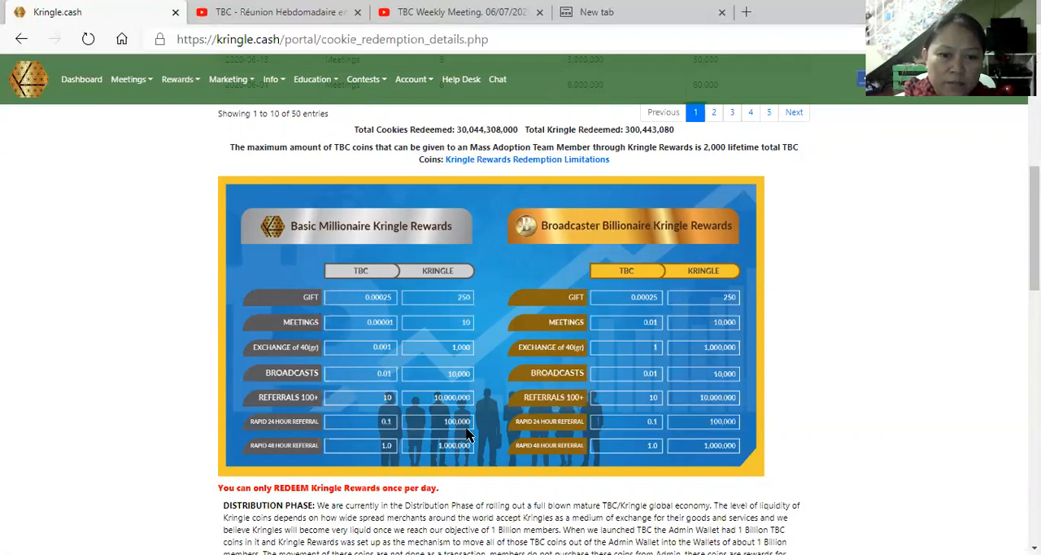
mouse_move(451, 358)
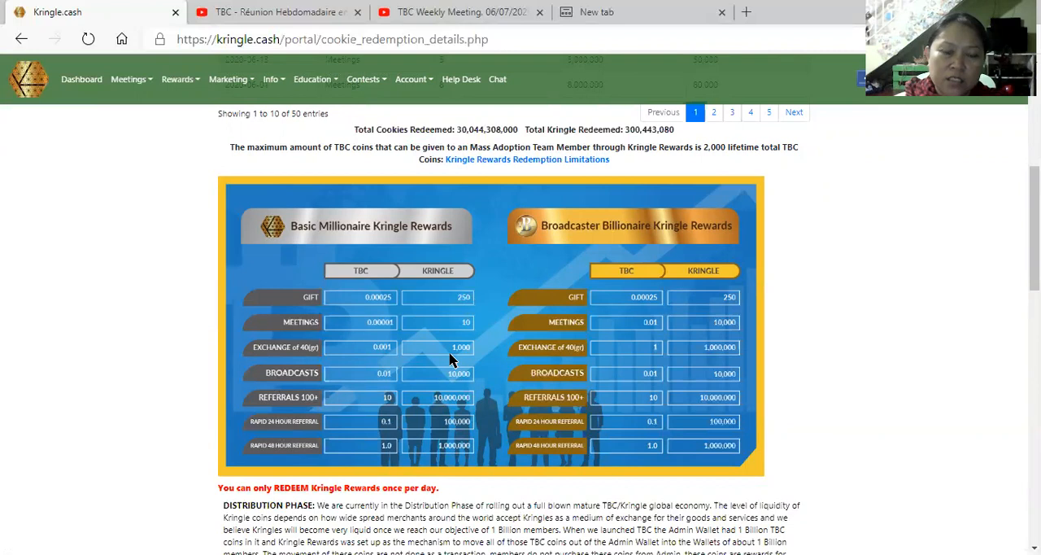
mouse_move(467, 353)
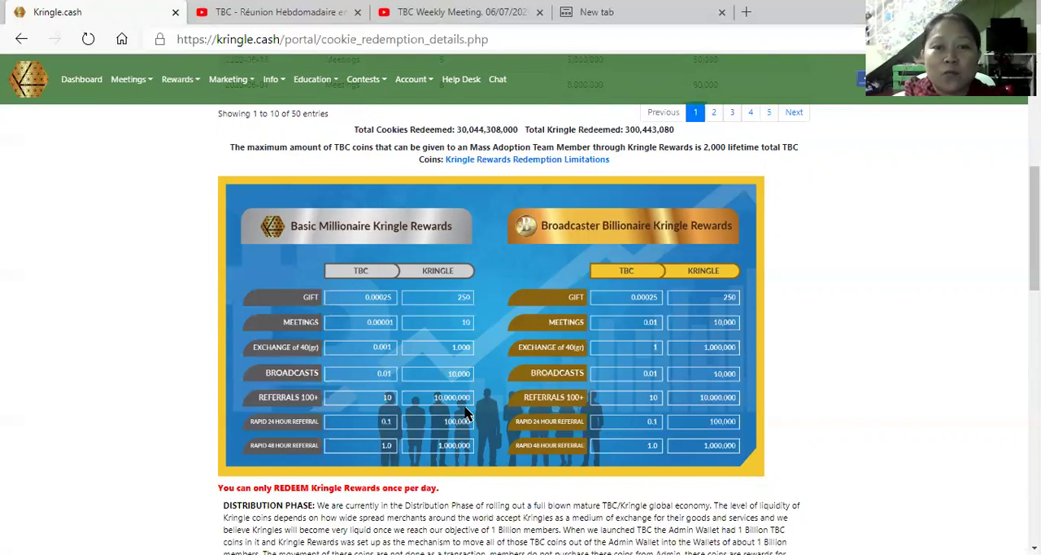
mouse_move(449, 407)
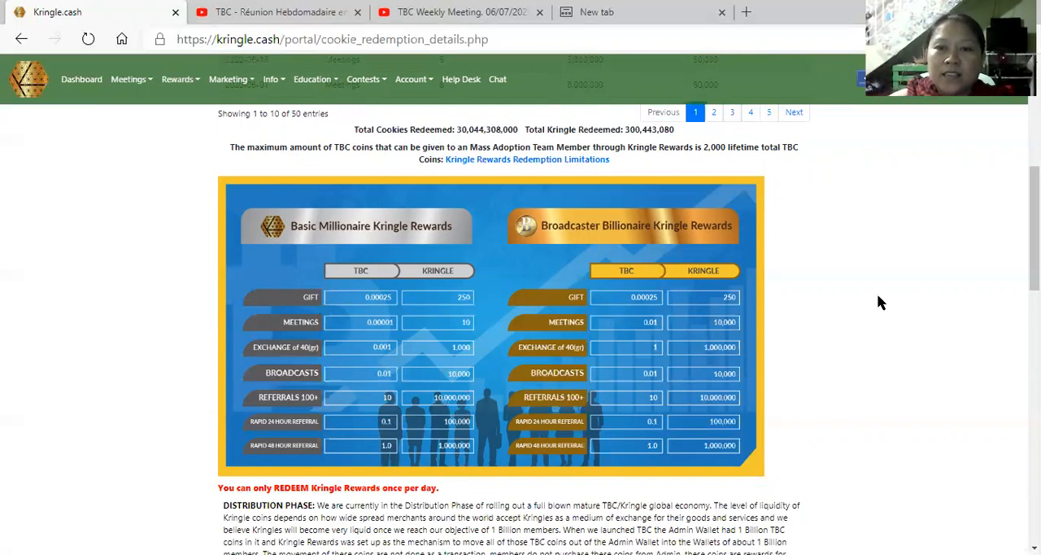
mouse_move(868, 331)
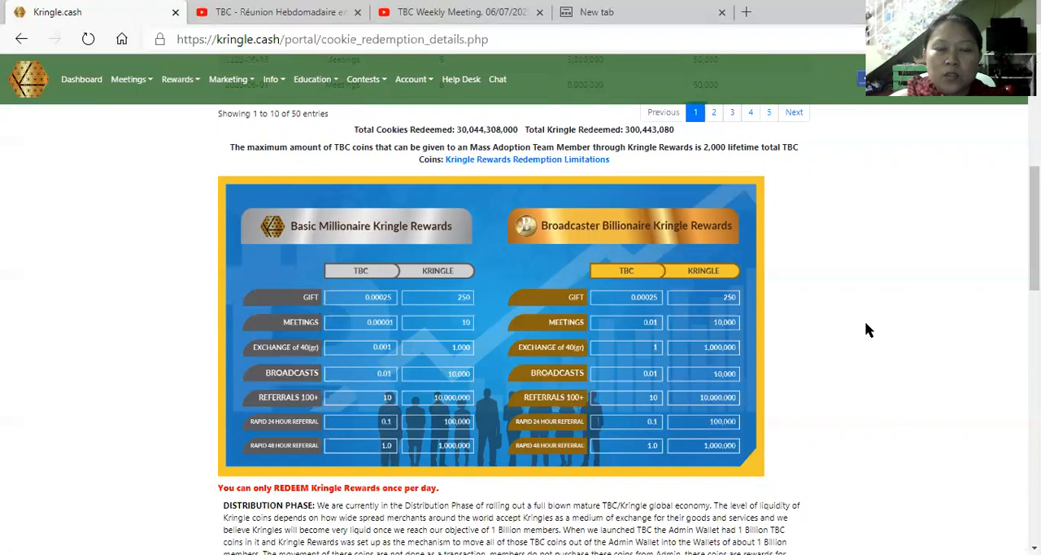
mouse_move(887, 343)
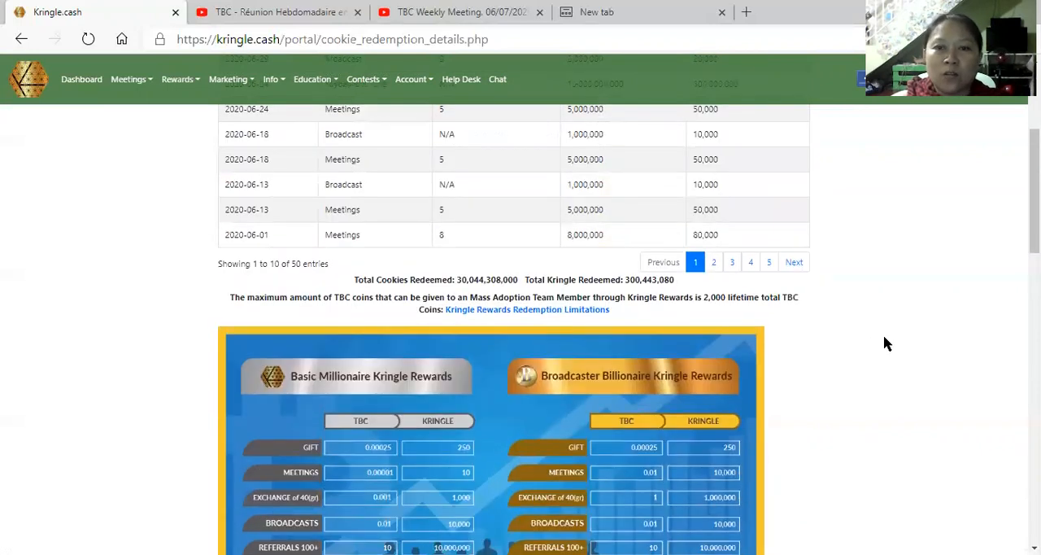
- Scroll up to the newest July 2020 redemption entries at the page top
scroll("up", 3)
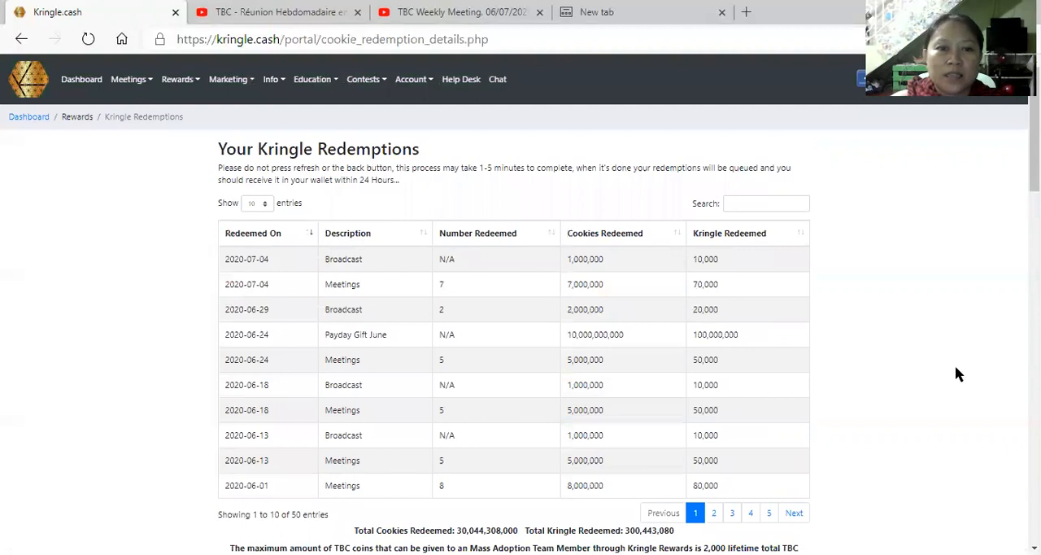
mouse_move(558, 204)
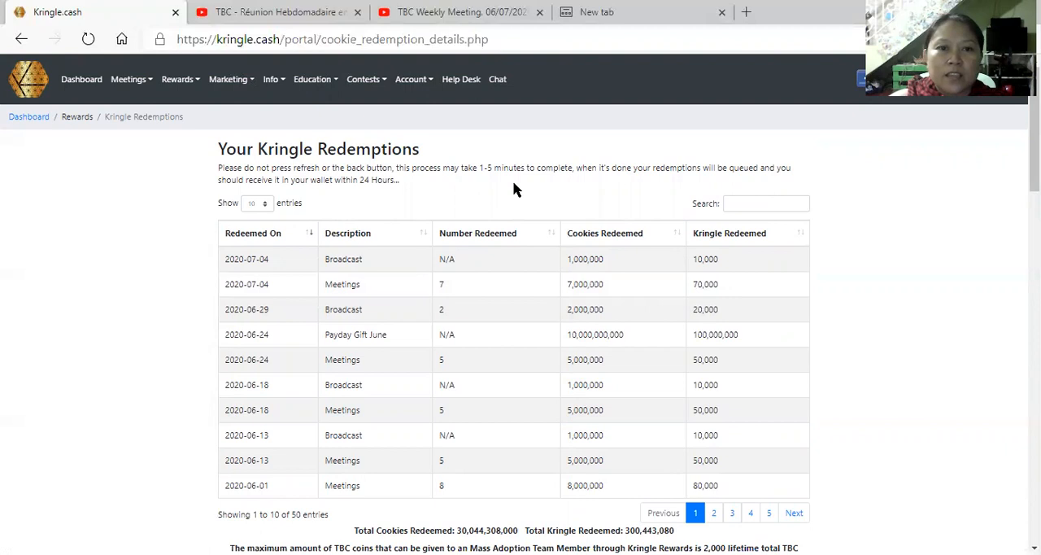
mouse_move(502, 190)
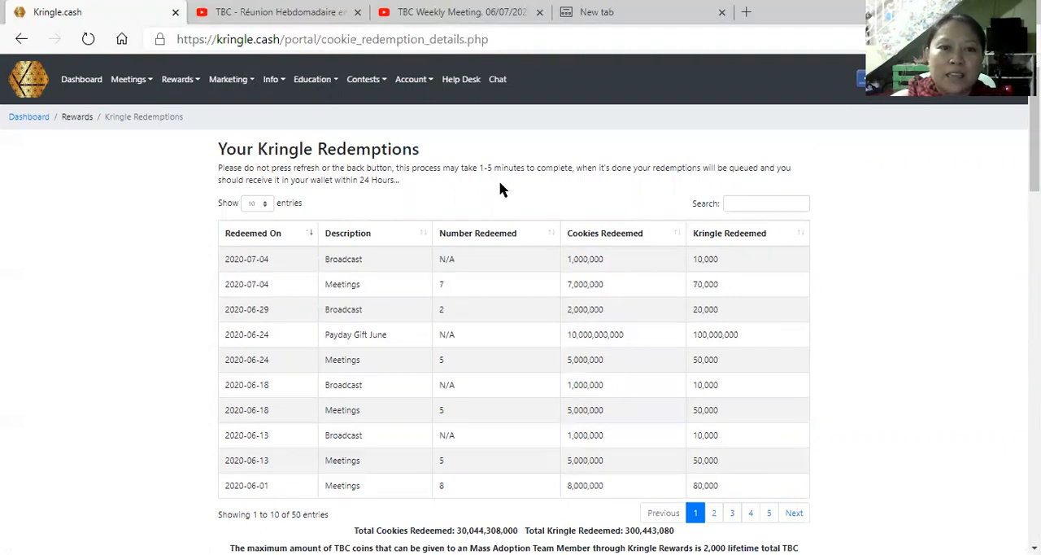
mouse_move(480, 193)
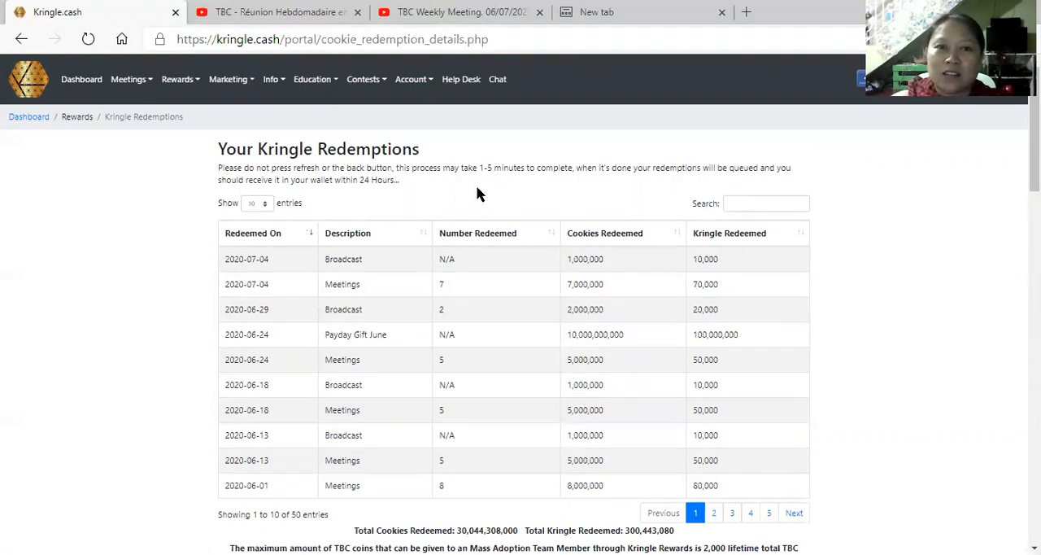
mouse_move(453, 190)
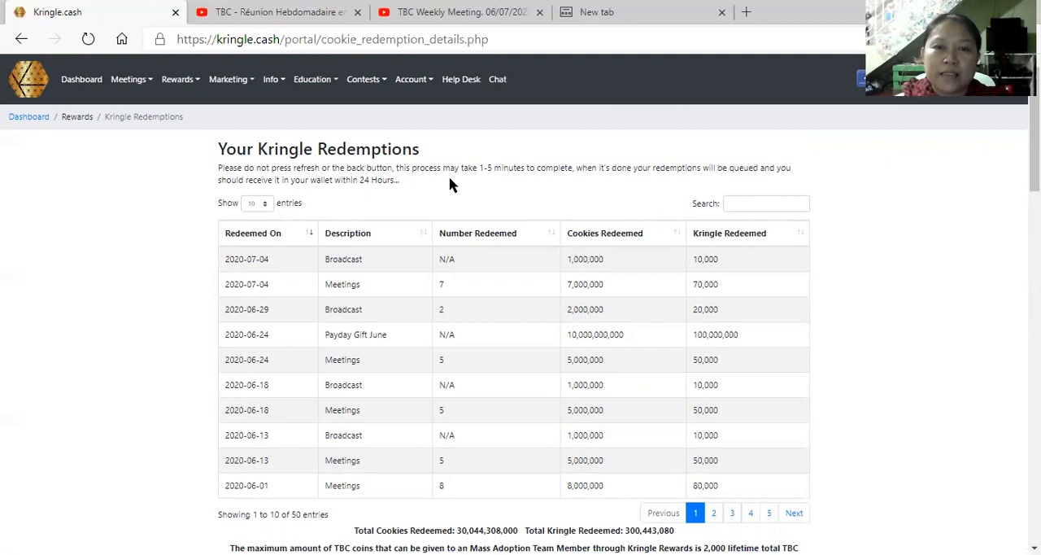
mouse_move(502, 147)
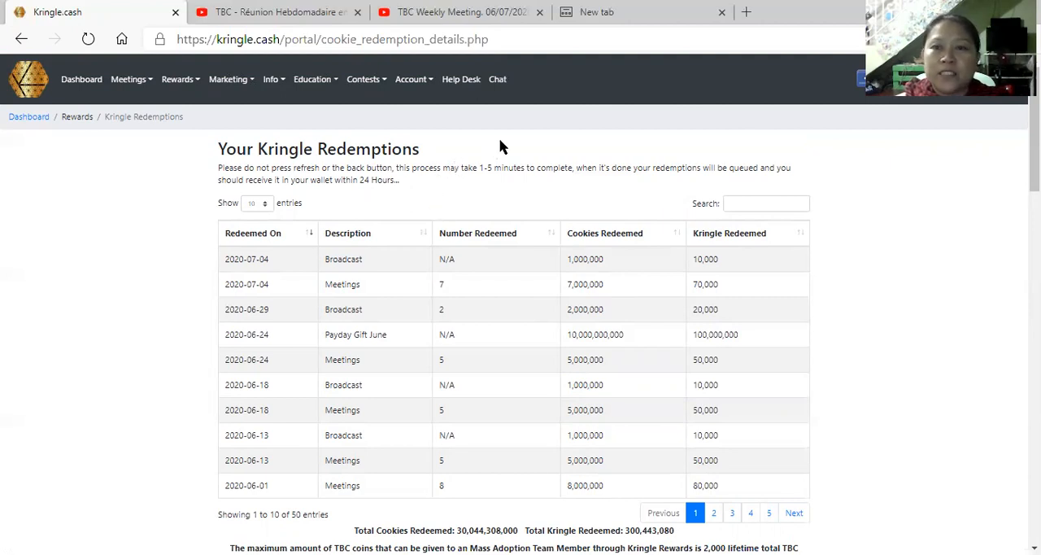
mouse_move(498, 127)
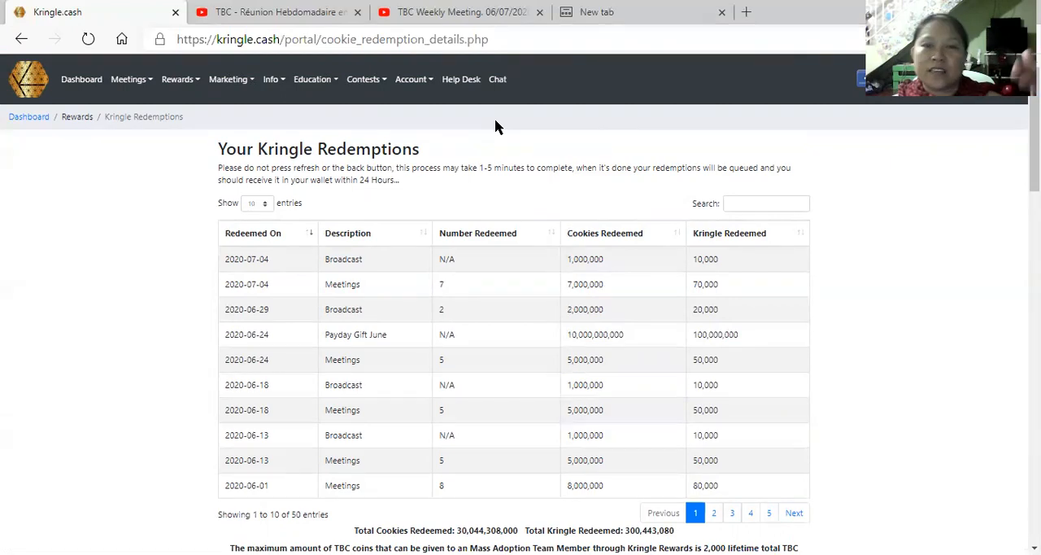
mouse_move(493, 131)
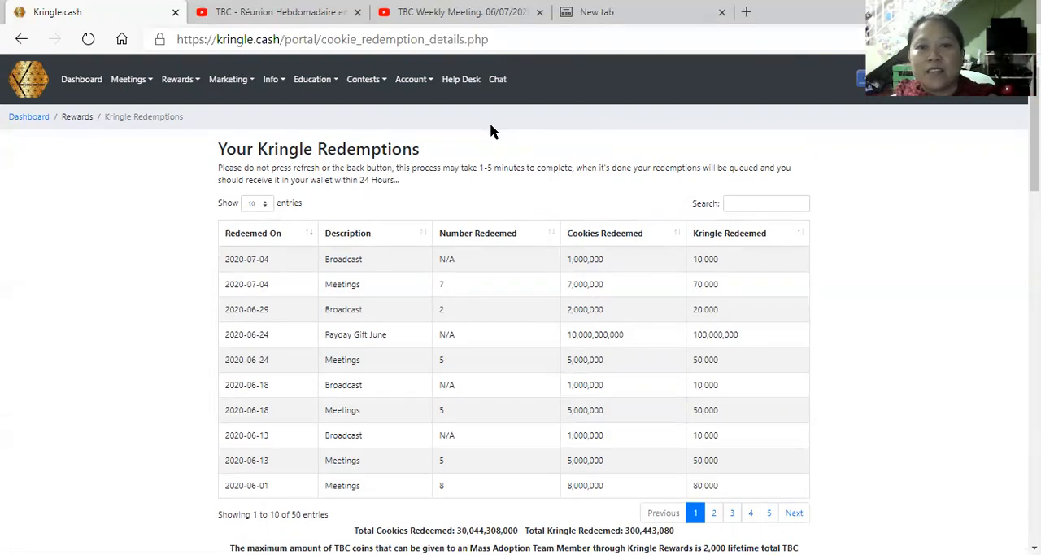
mouse_move(805, 101)
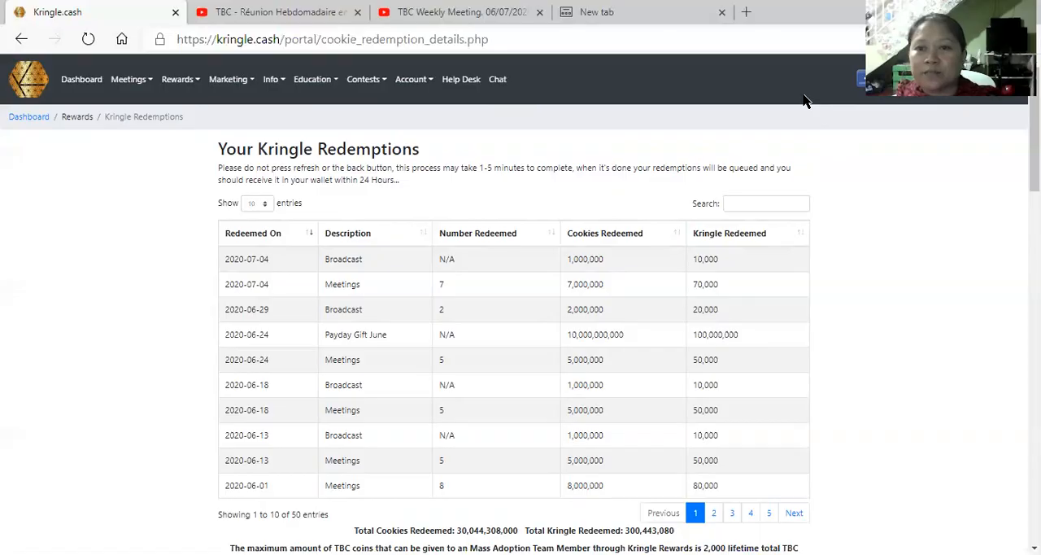